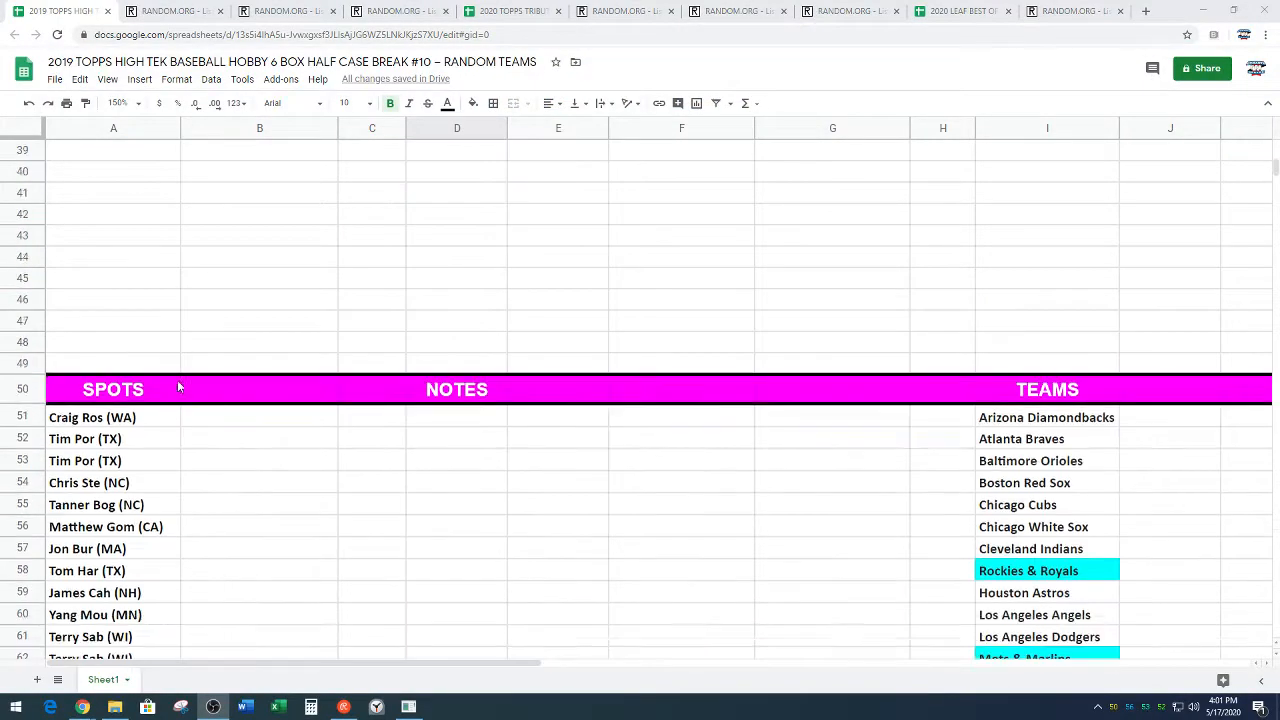
Step: Copy the 25 participant names listed under SPOTS in A51:A75
scroll(down, 3)
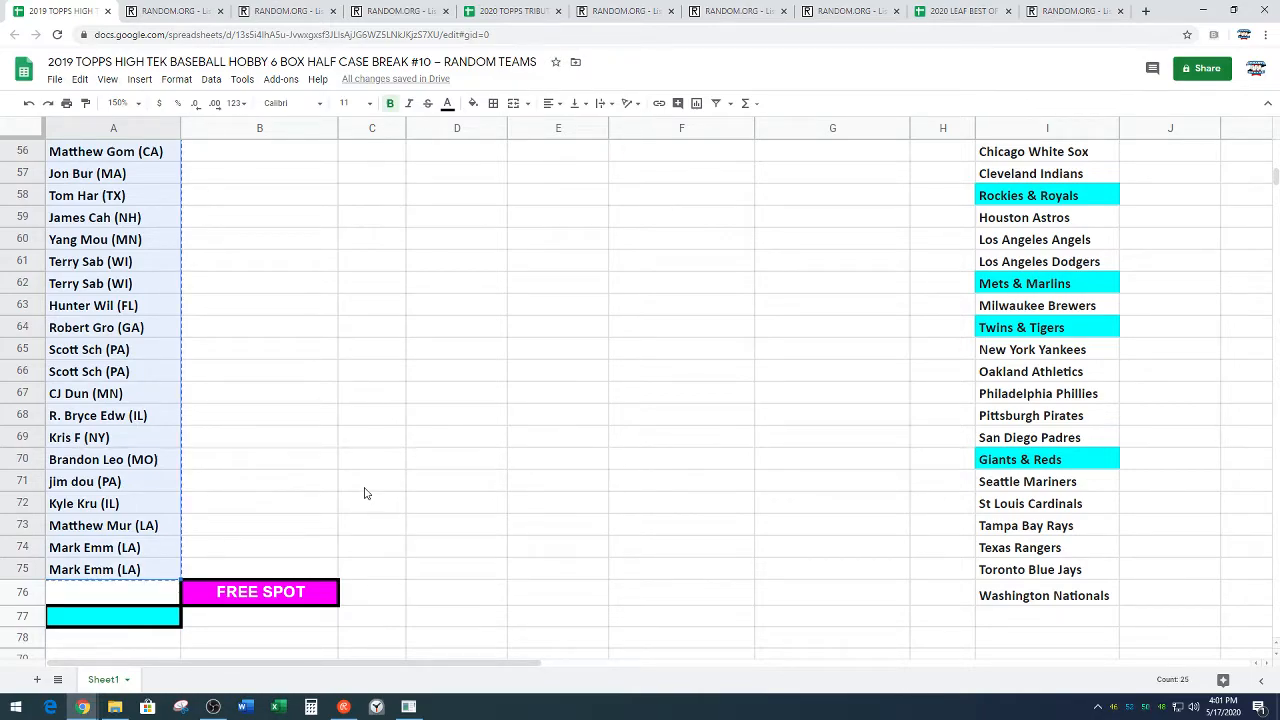
scroll(up, 3)
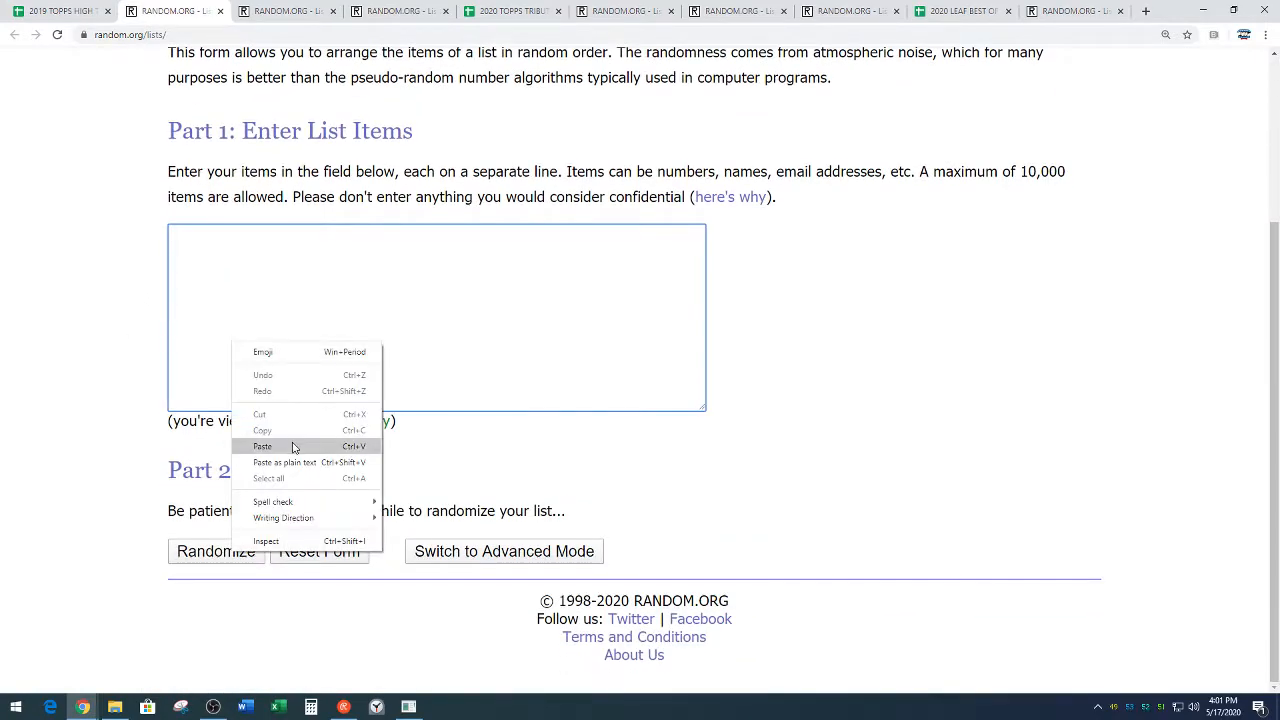
Step: Paste the 25 names into the List Randomizer and shuffle them until randomized 7 times
click(262, 446)
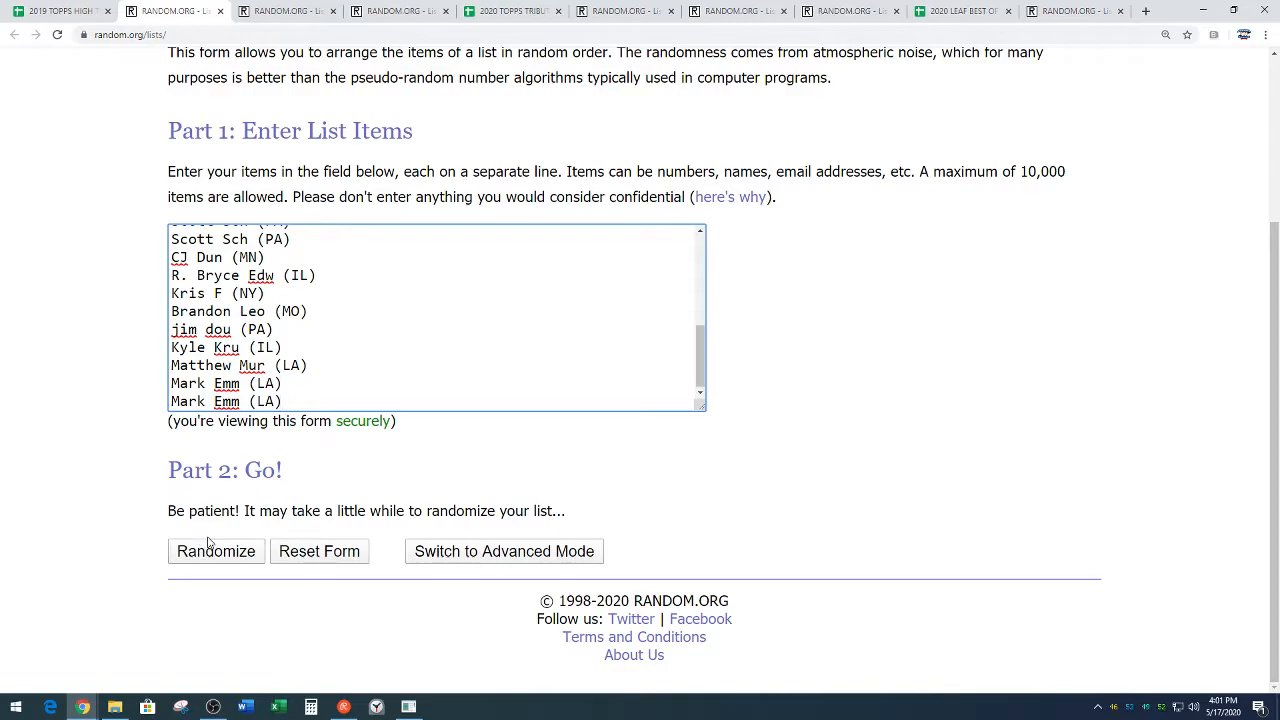
click(216, 552)
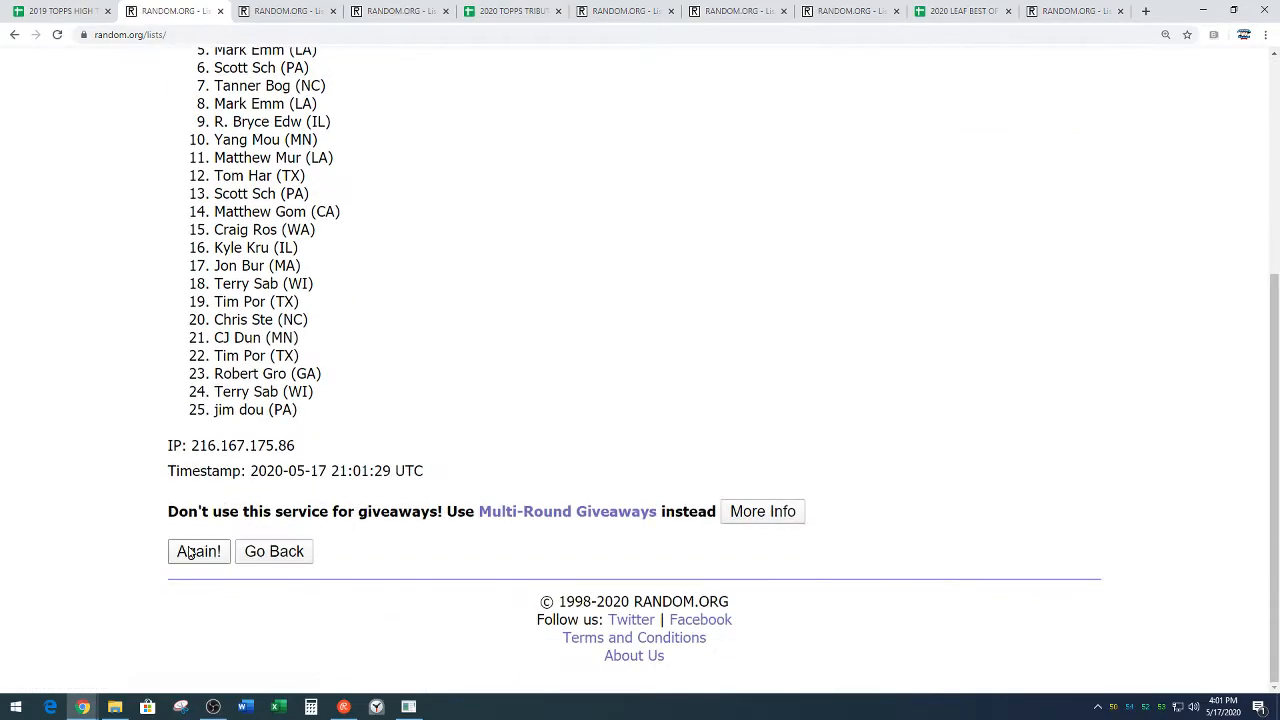
click(198, 552)
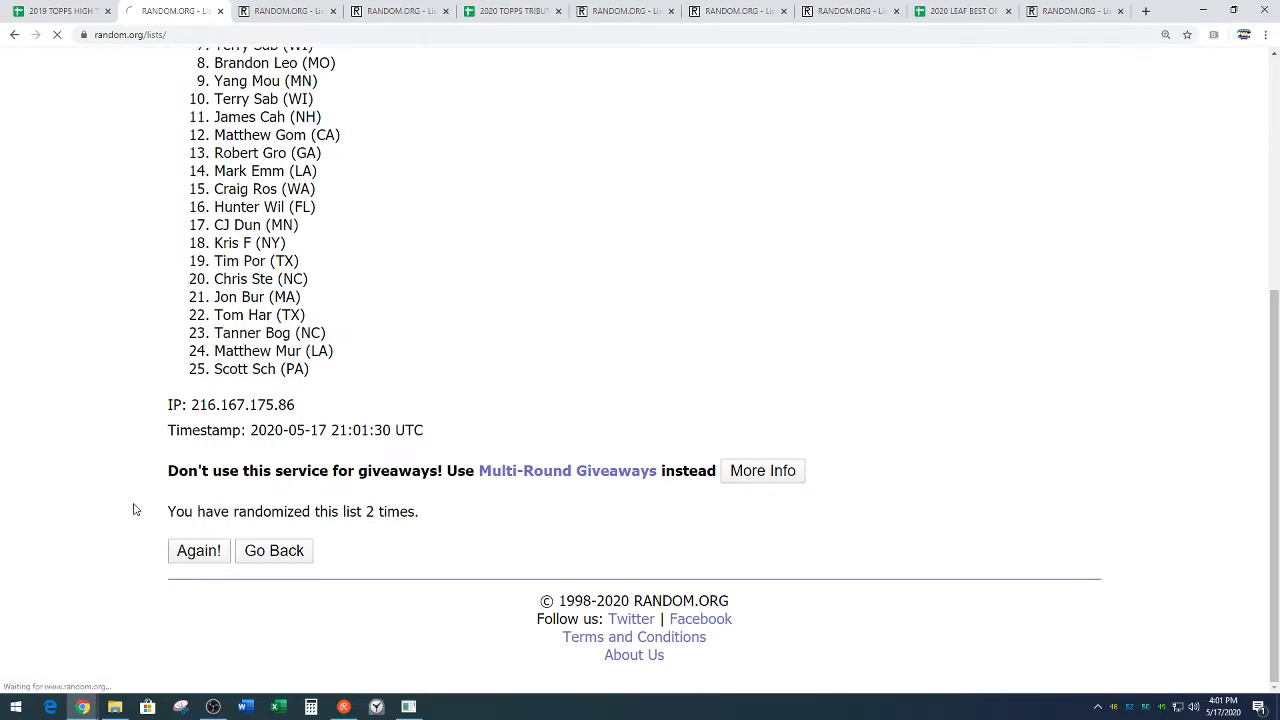
click(198, 550)
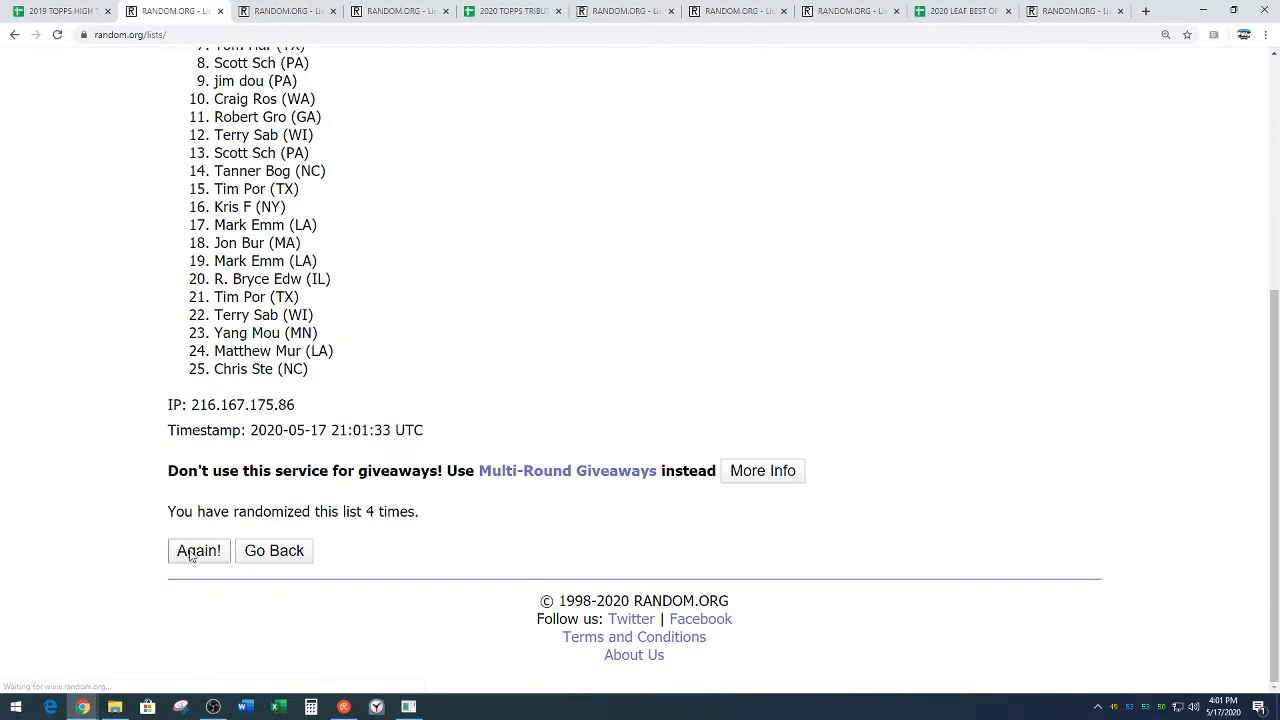
click(198, 552)
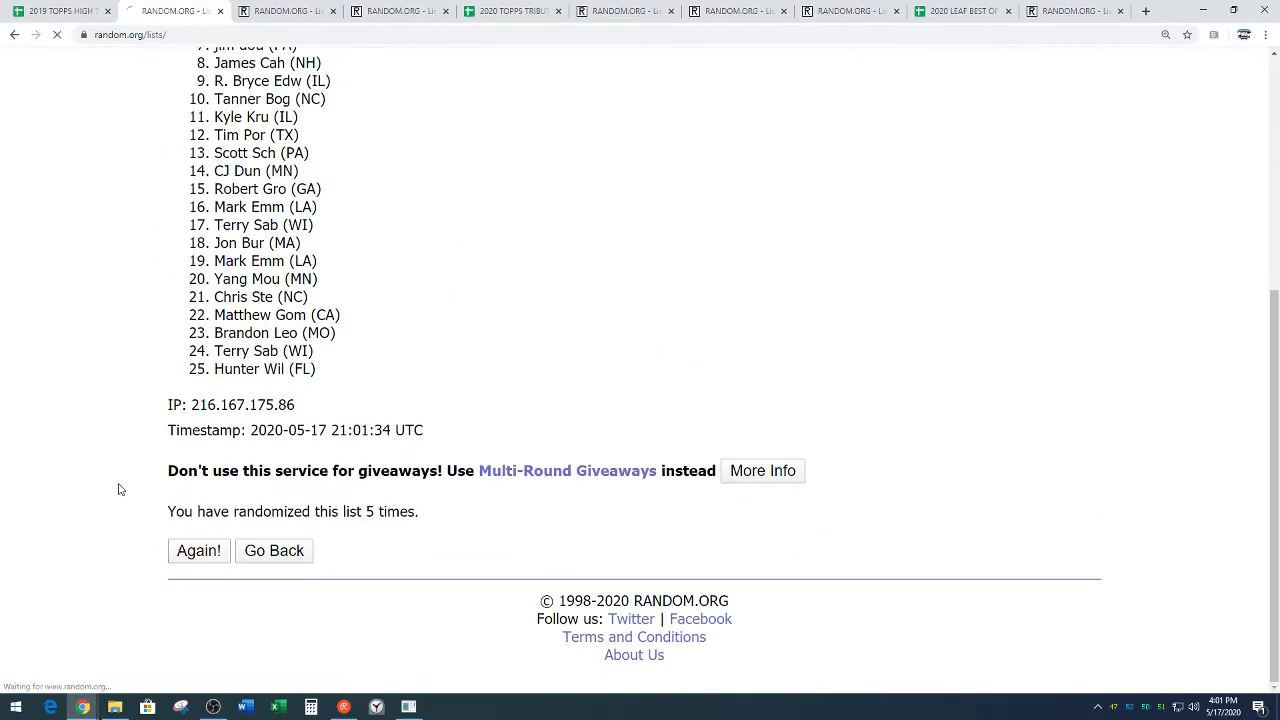
click(198, 550)
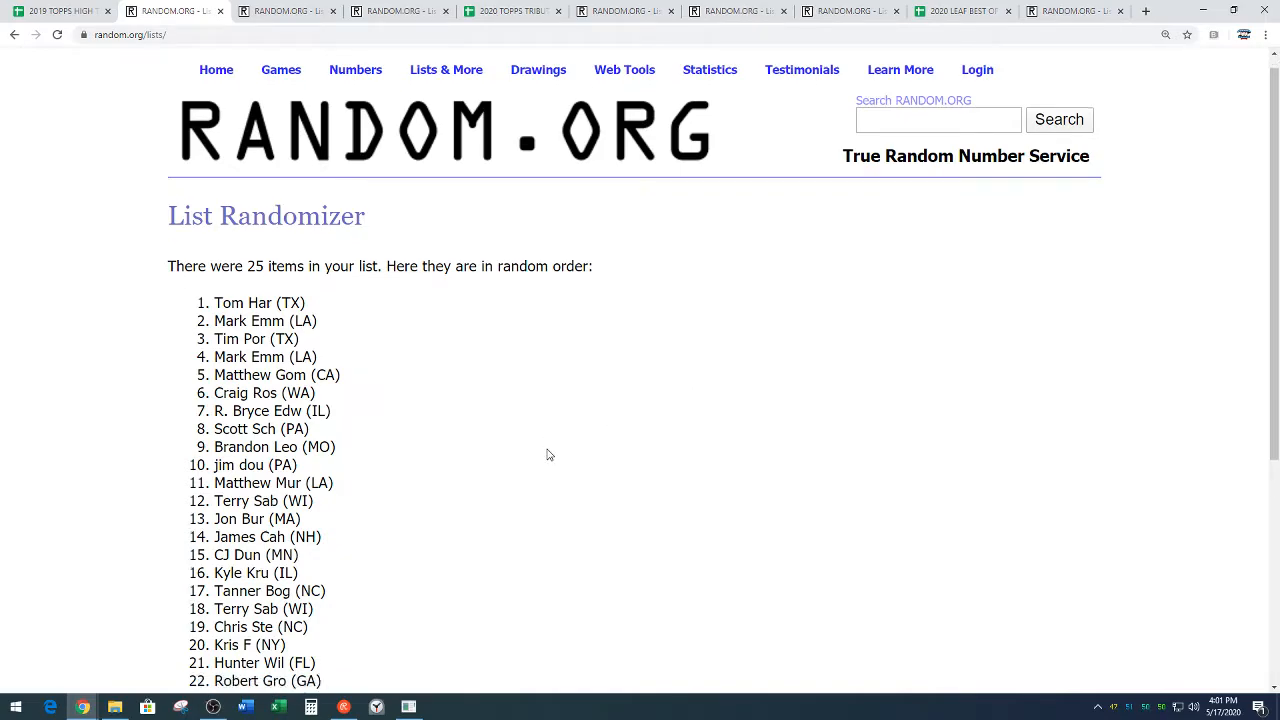
scroll(down, 3)
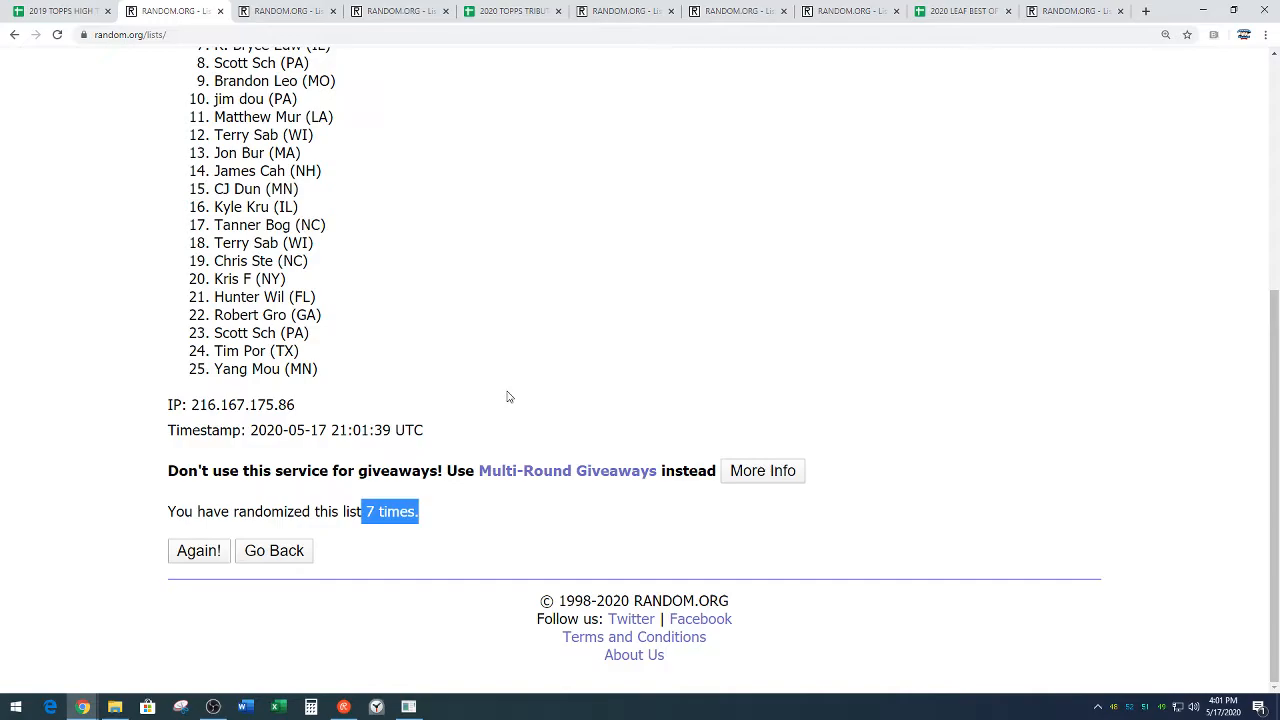
click(56, 12)
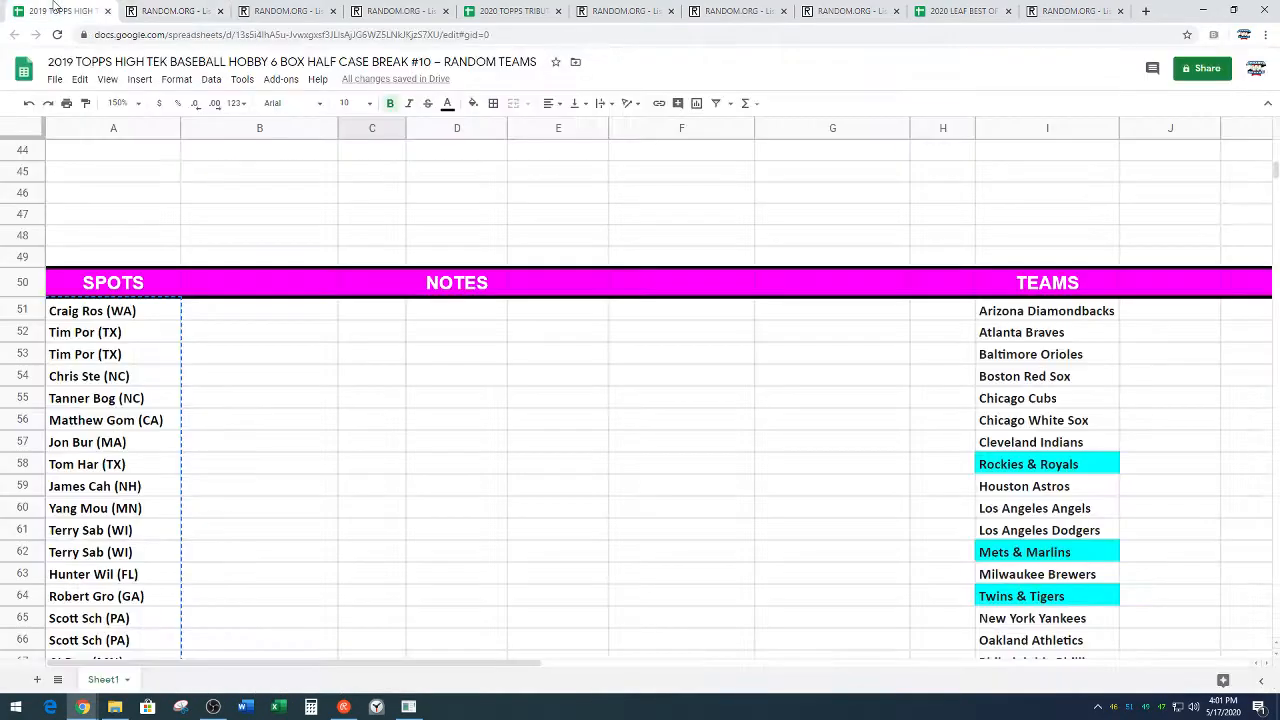
scroll(down, 3)
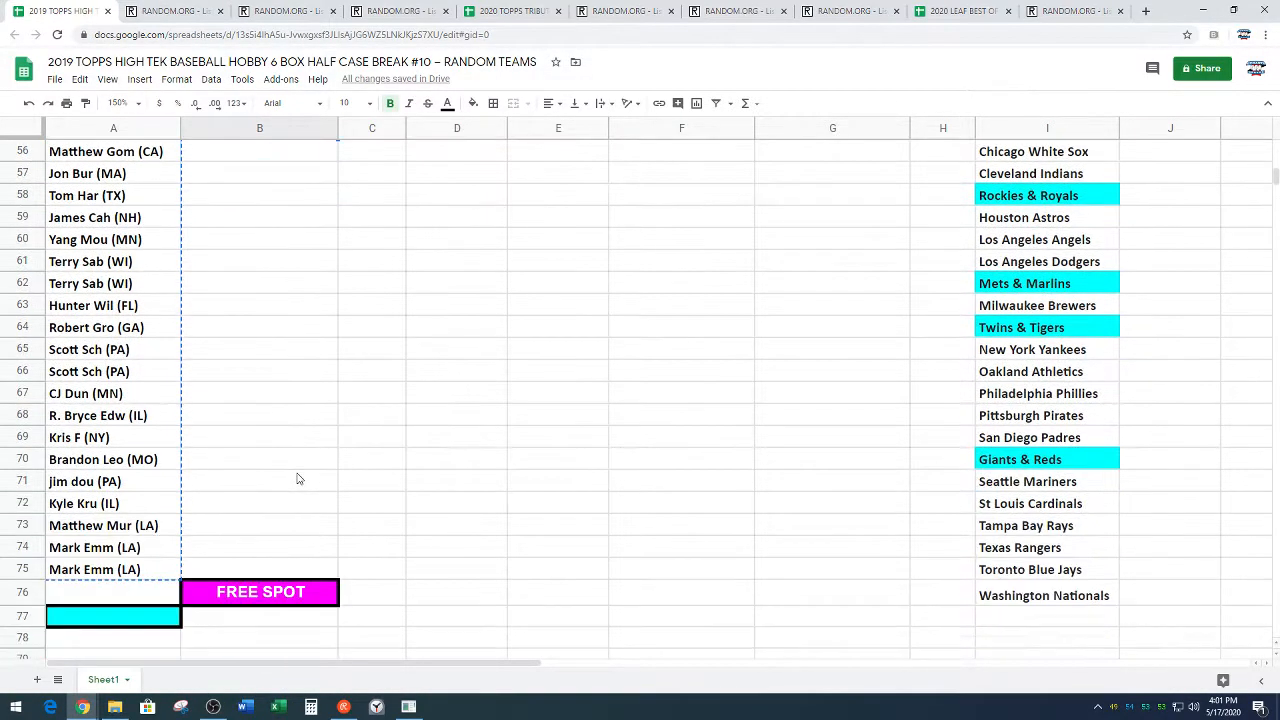
scroll(up, 3)
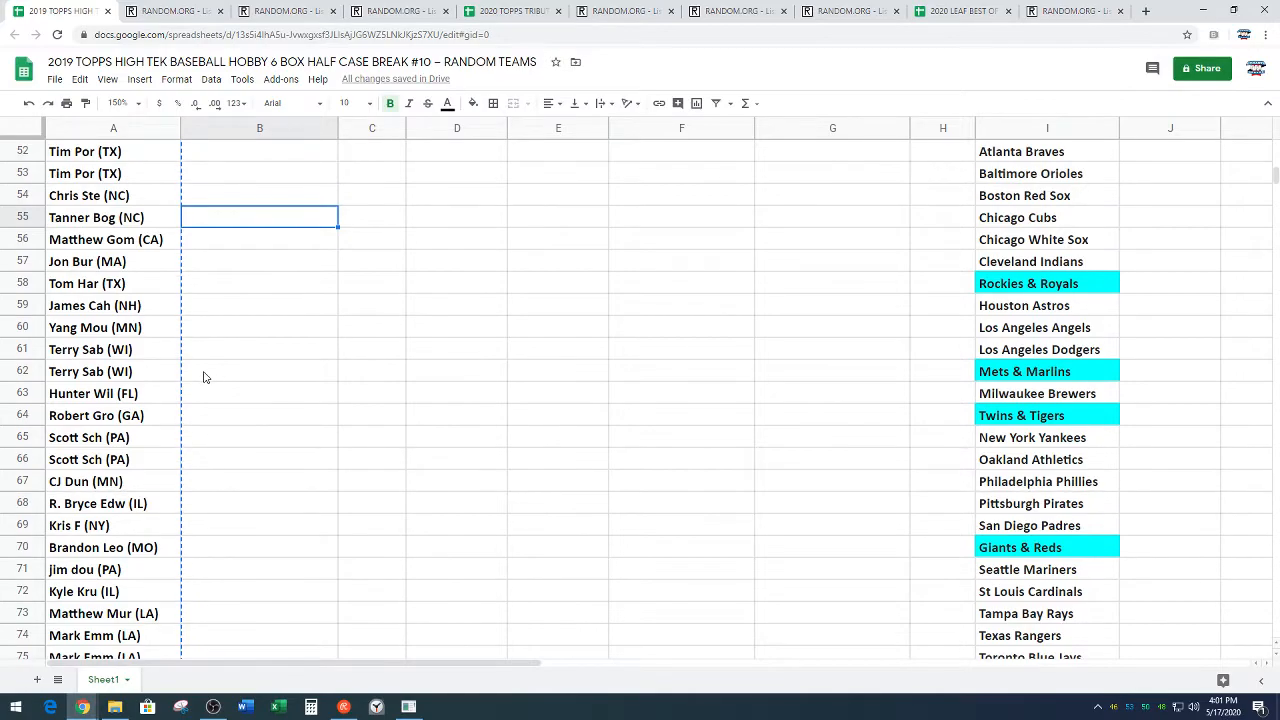
scroll(up, 3)
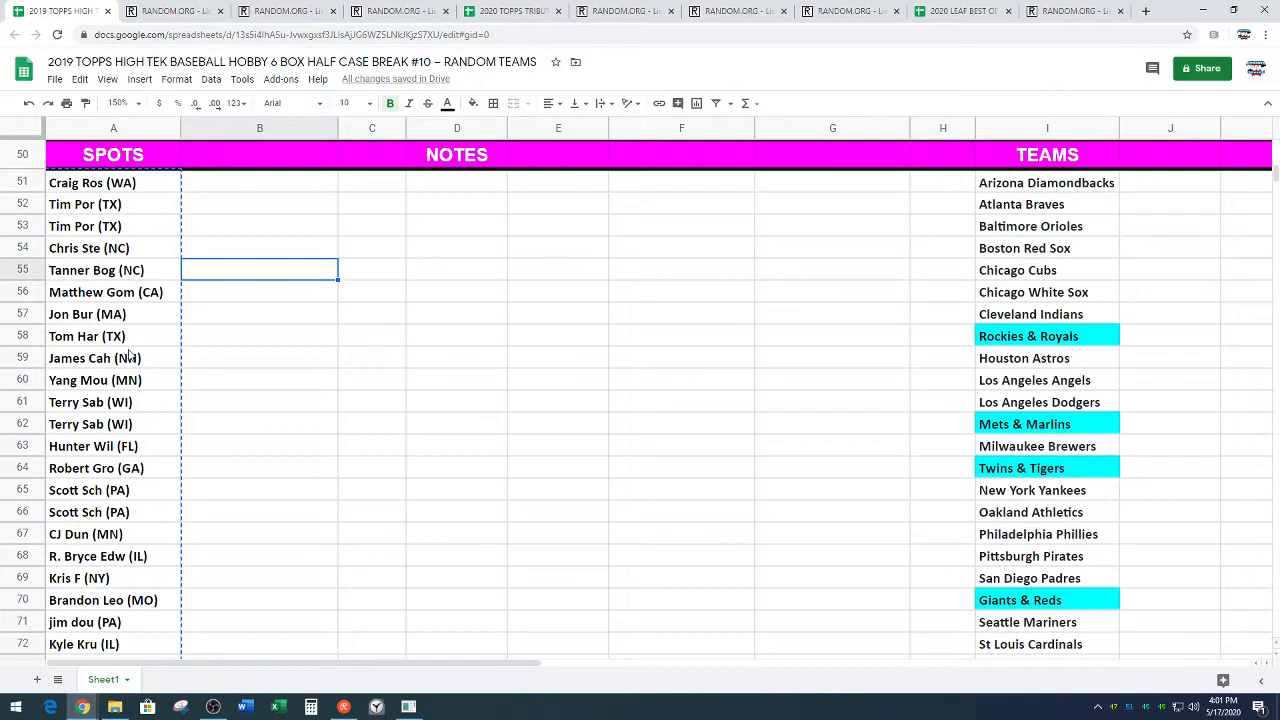
click(112, 336)
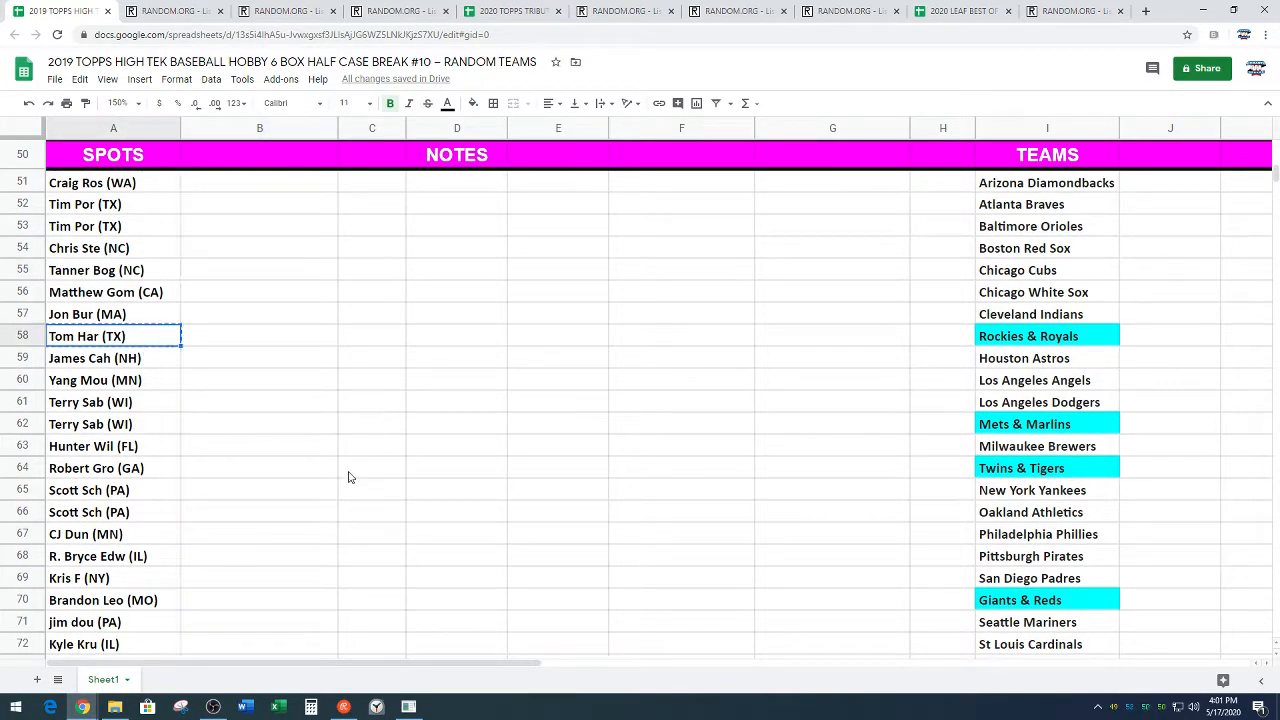
scroll(down, 3)
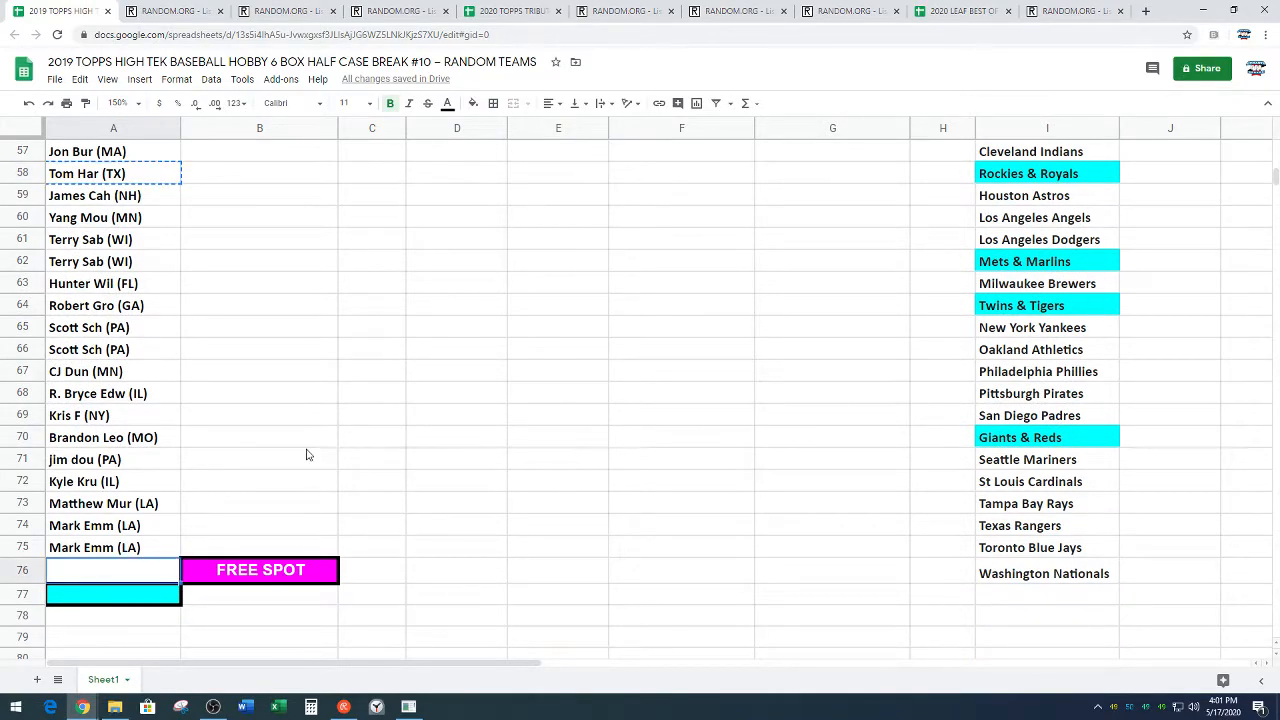
click(372, 414)
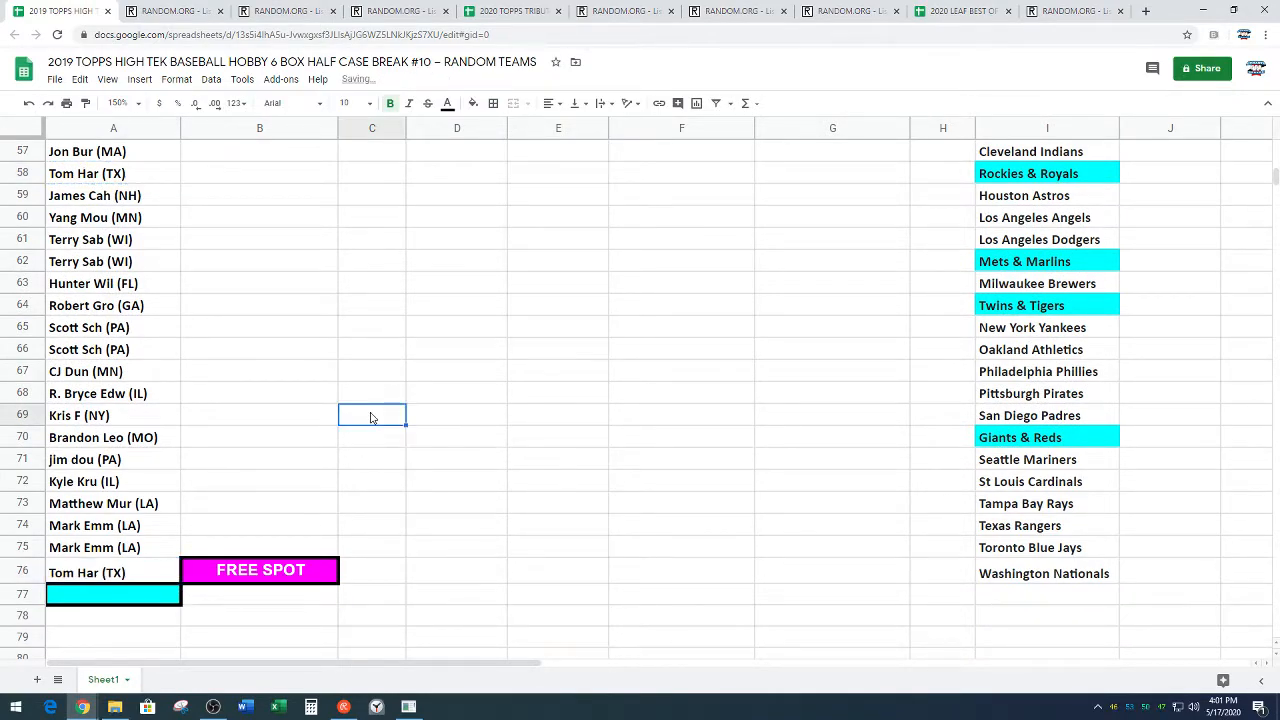
mouse_move(478, 400)
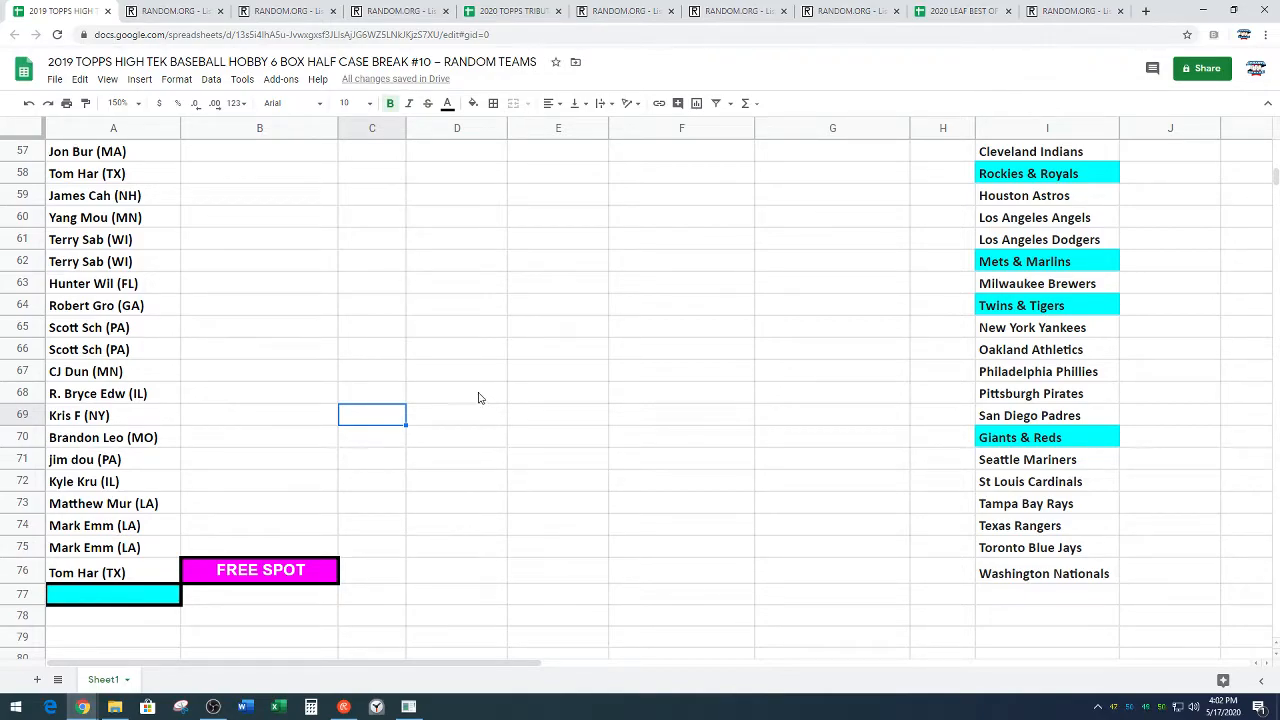
scroll(up, 3)
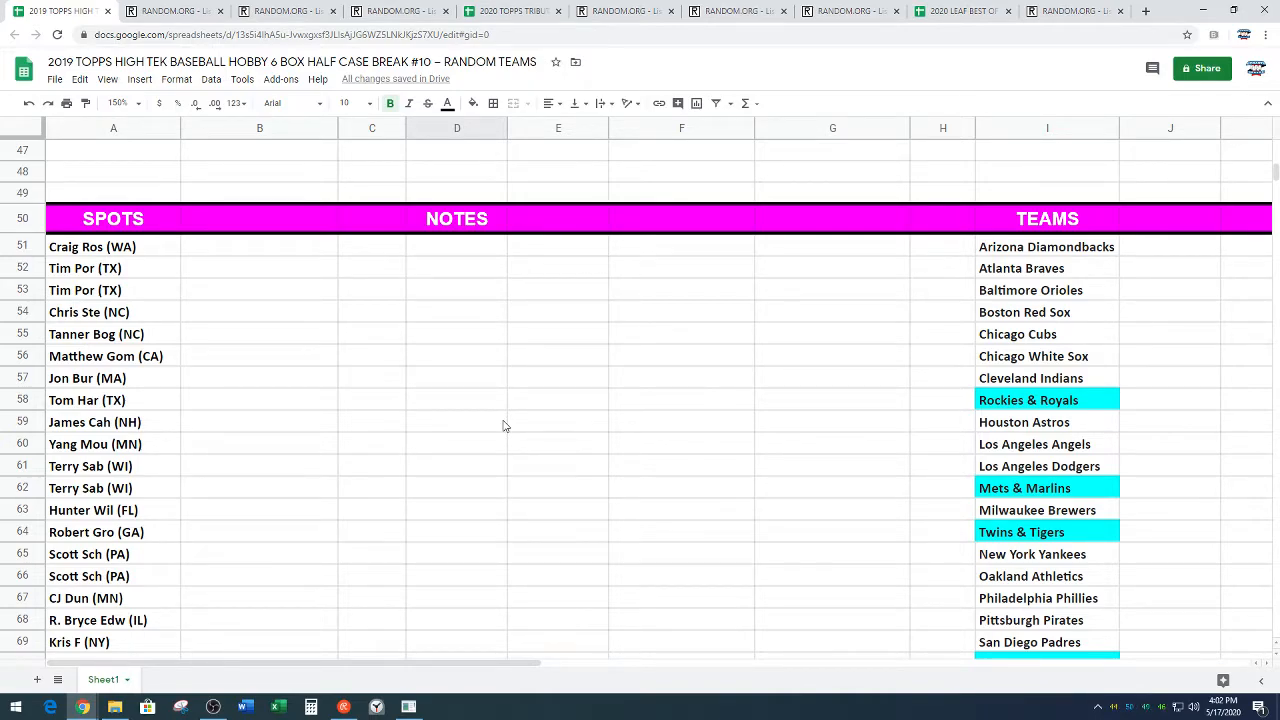
mouse_move(160, 256)
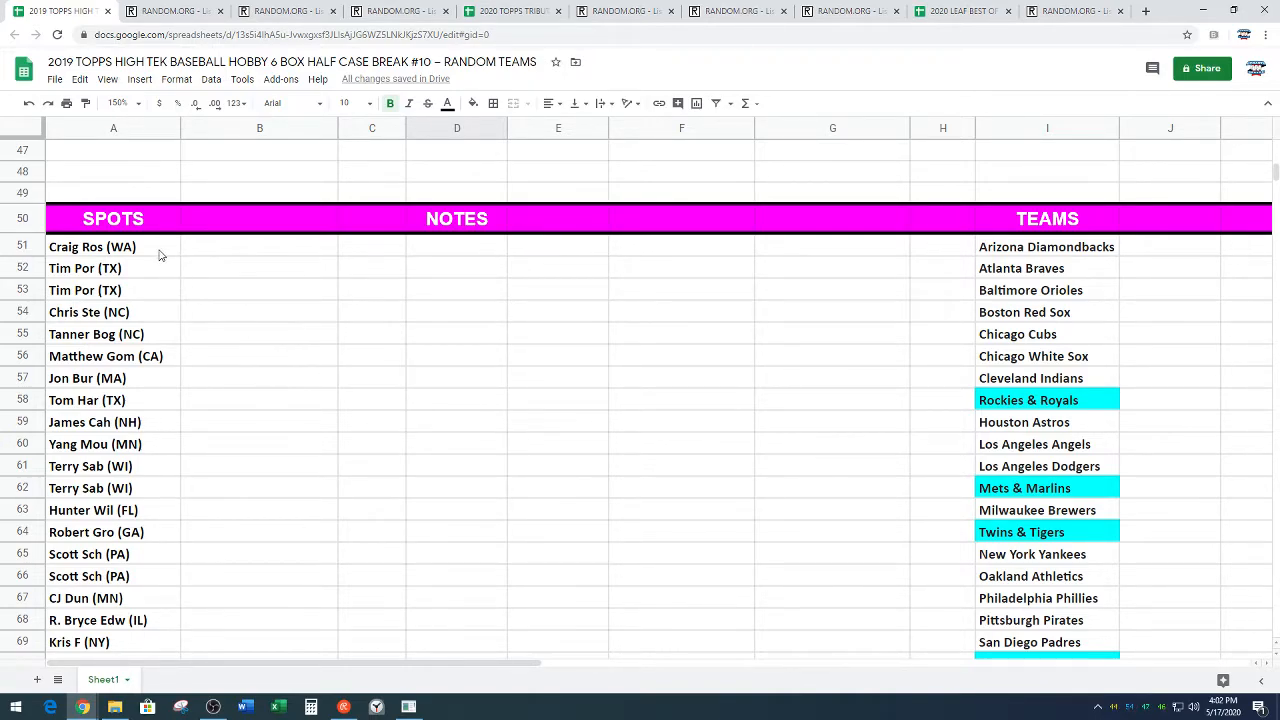
scroll(down, 3)
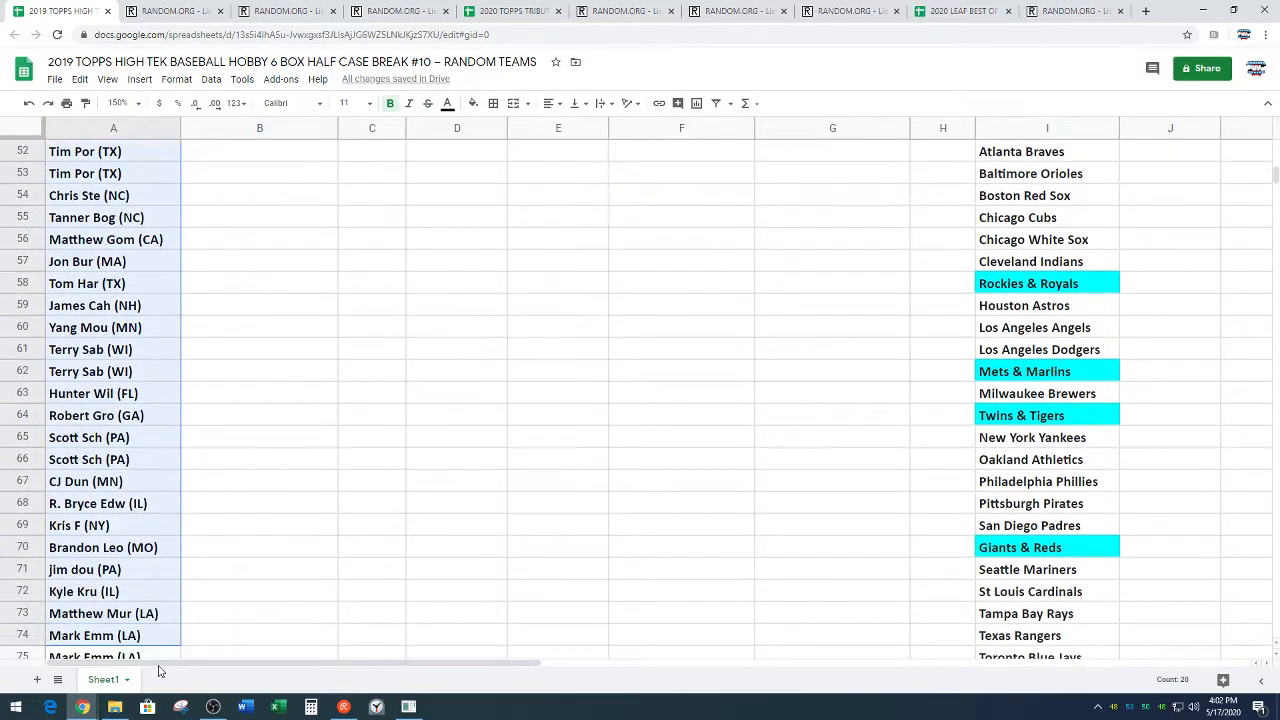
scroll(down, 3)
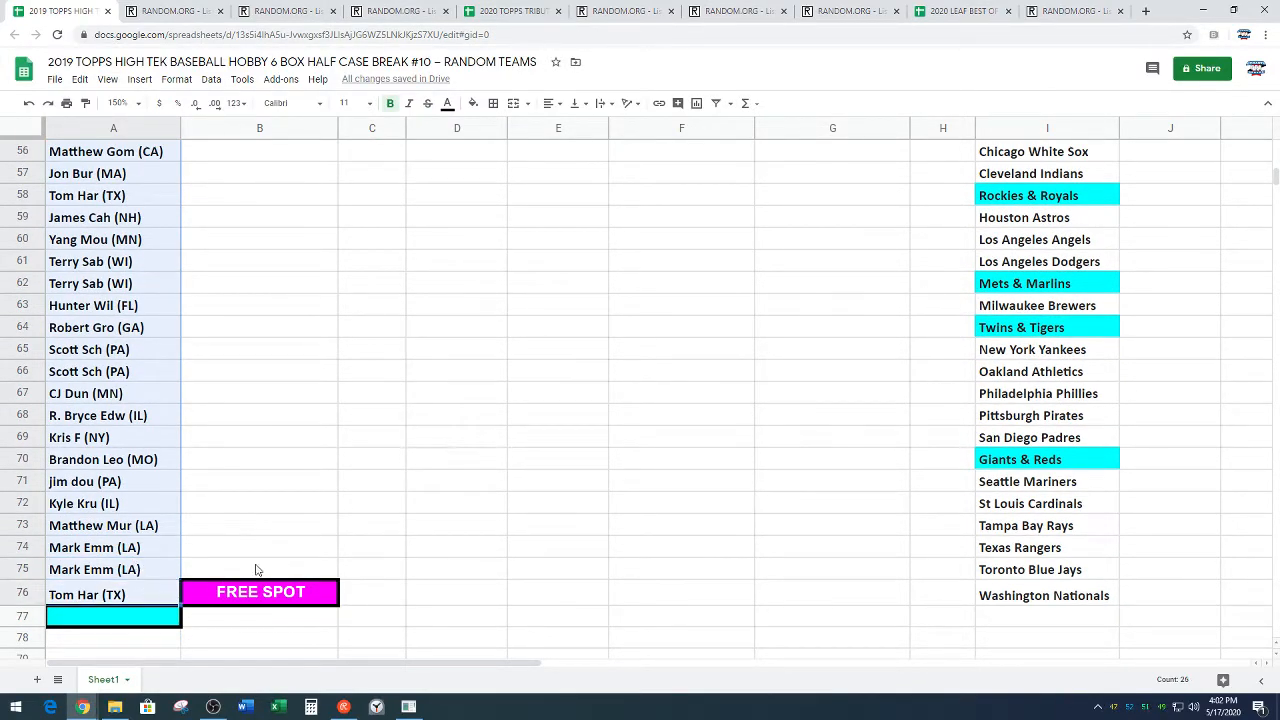
mouse_move(284, 556)
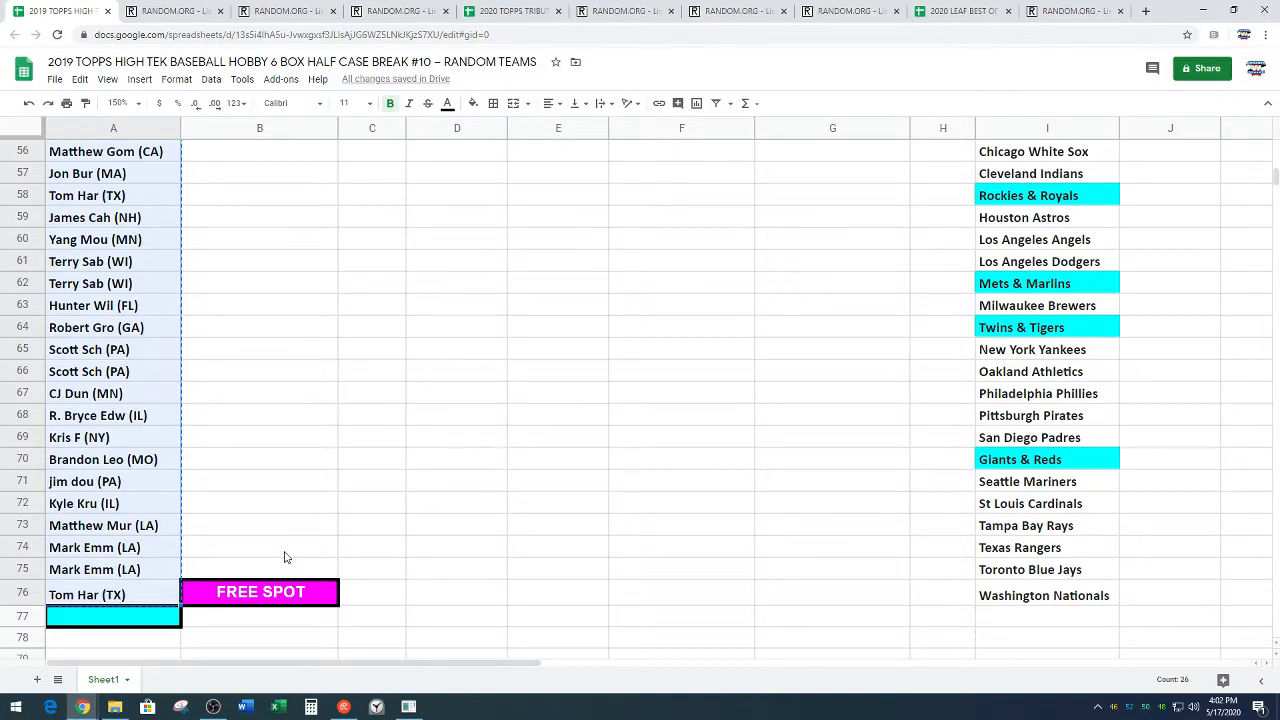
scroll(up, 3)
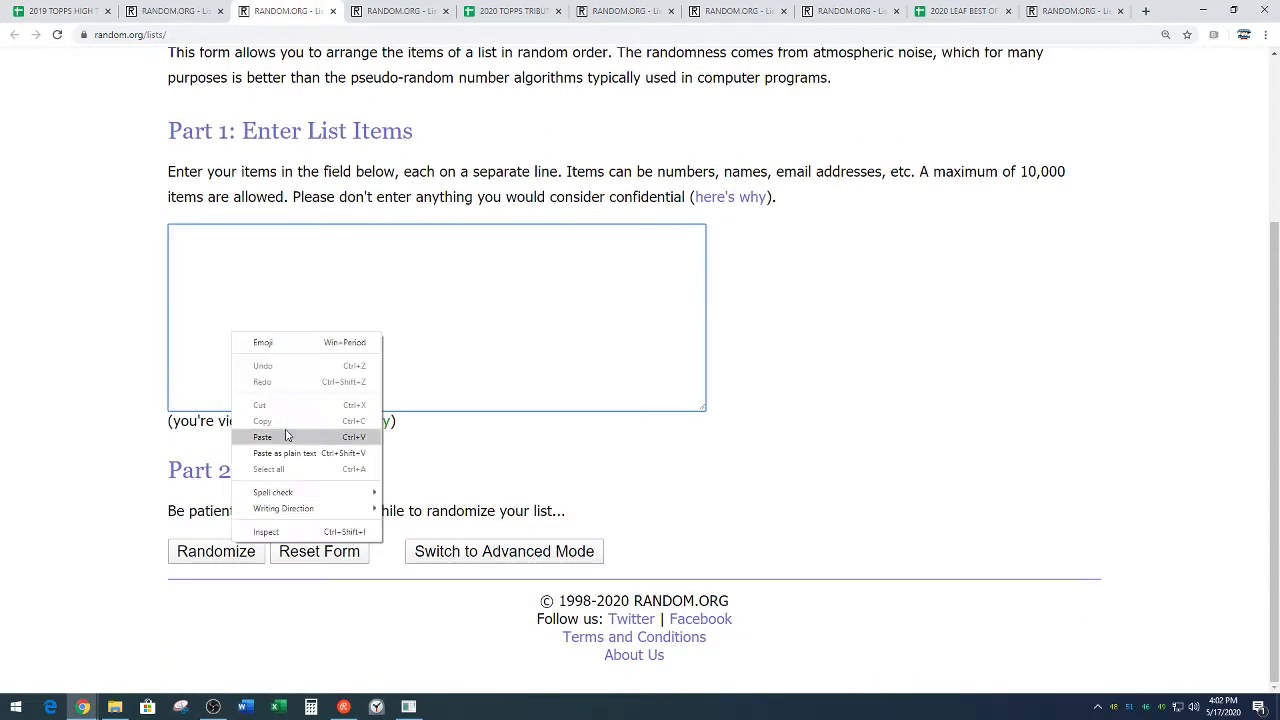
Step: Paste the 26 names into the List Randomizer, shuffle 7 times, and carry the result to the spreadsheet
click(262, 436)
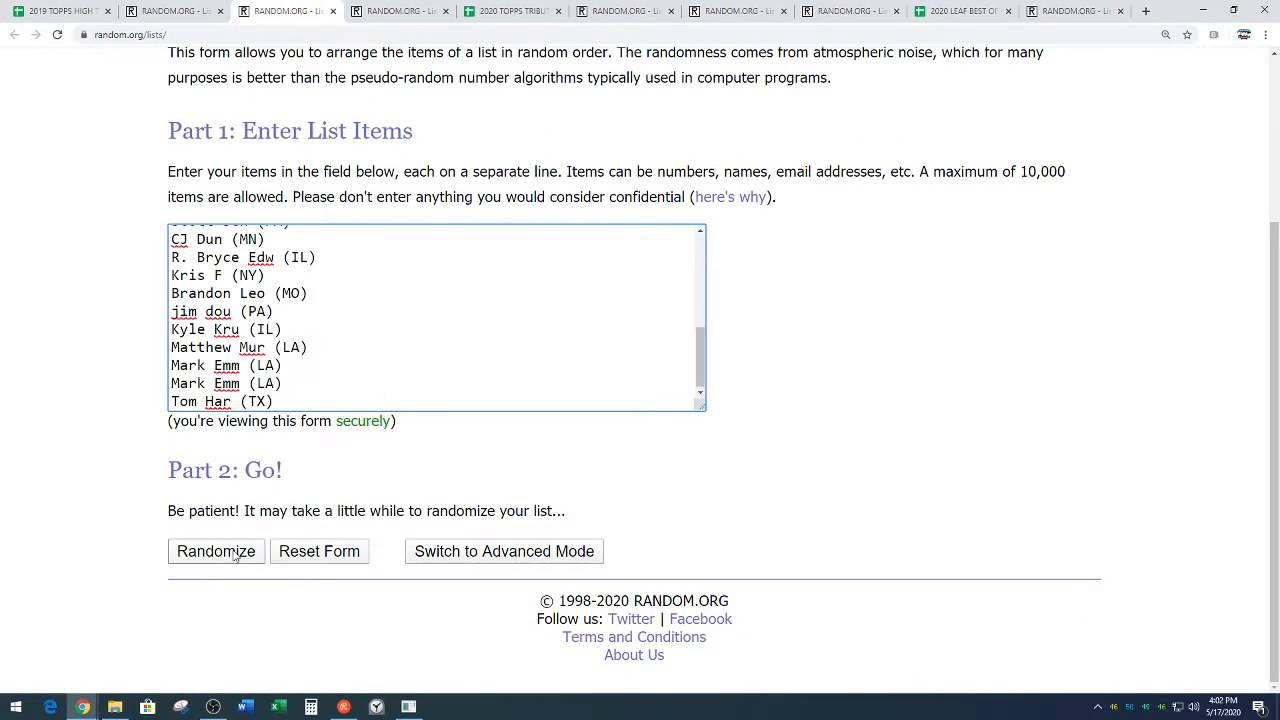
click(216, 552)
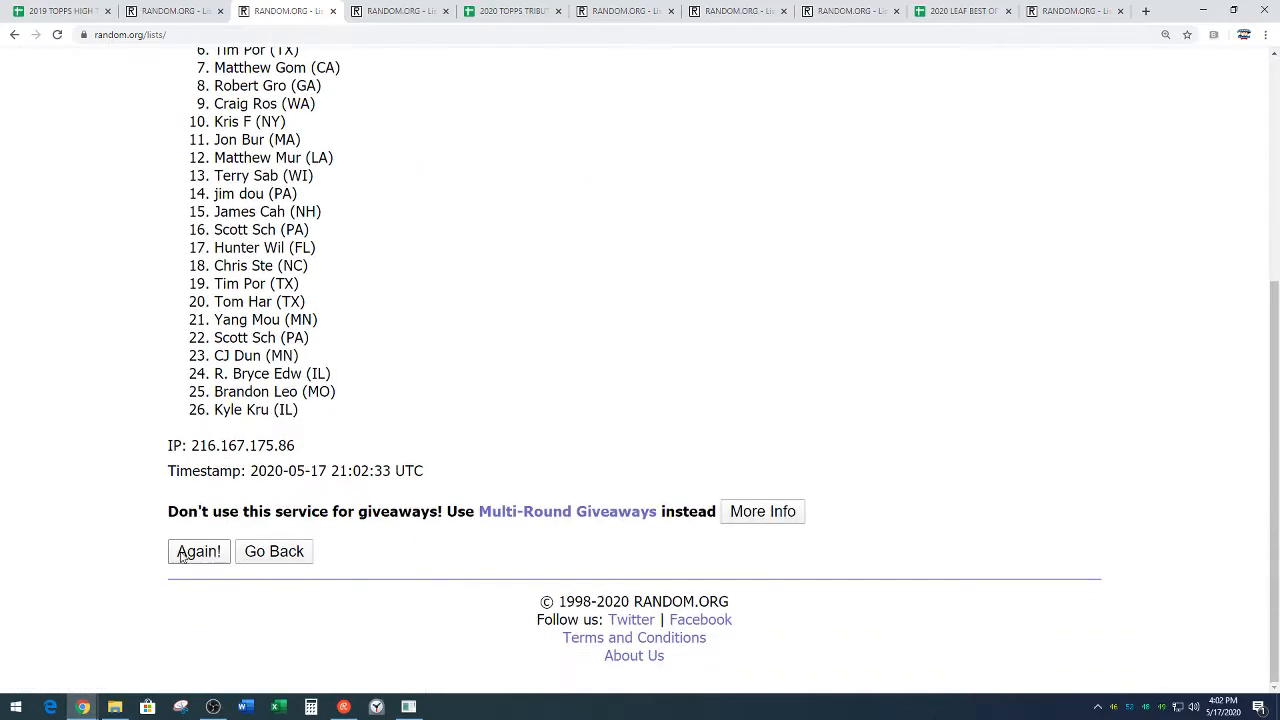
click(198, 552)
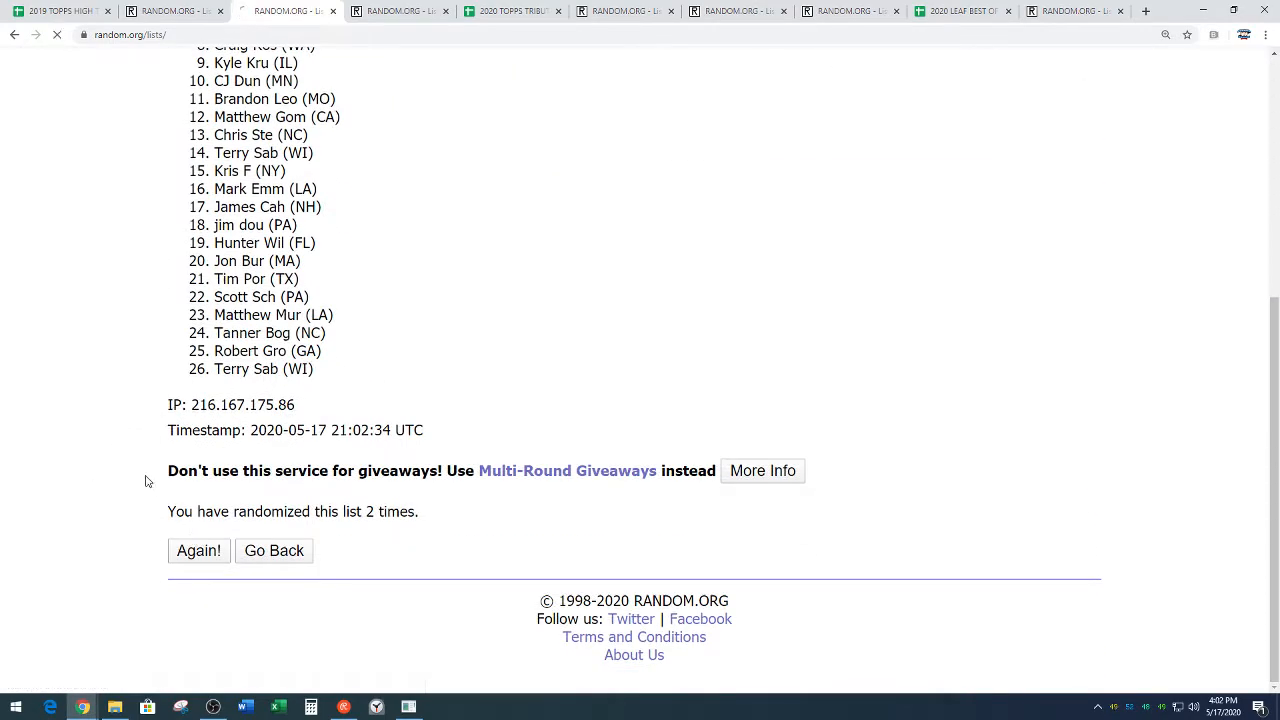
click(198, 550)
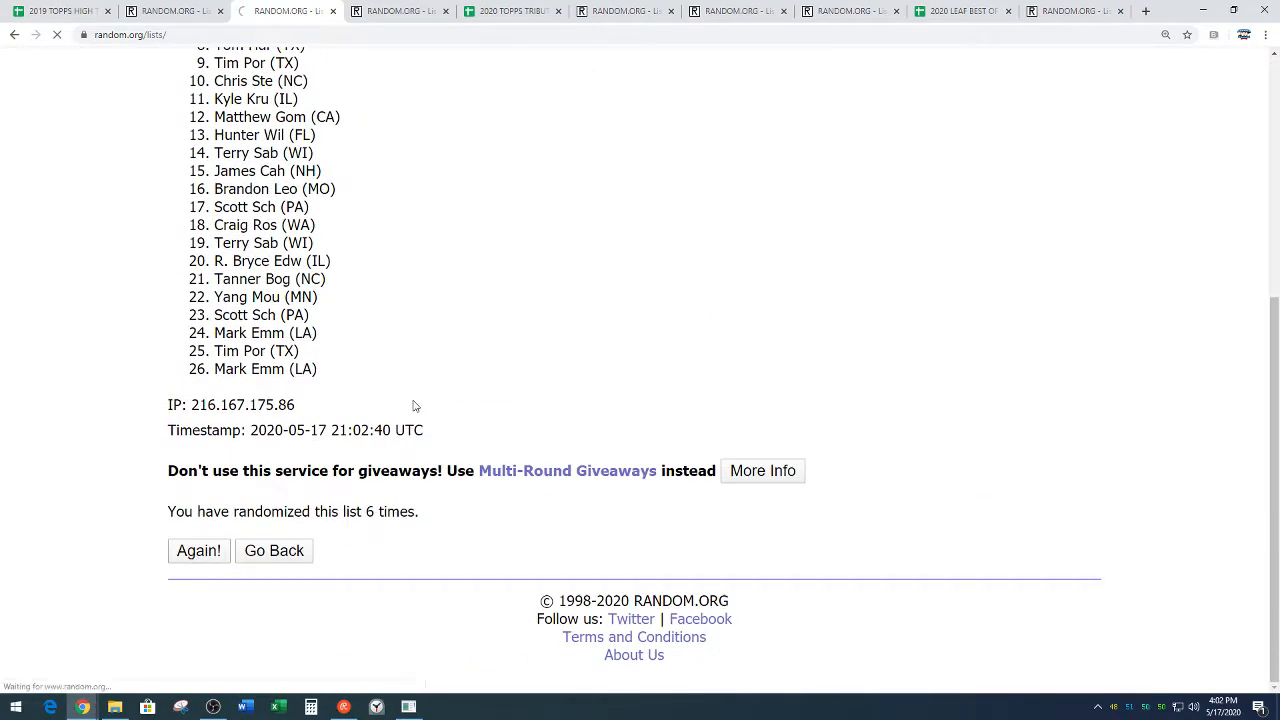
click(198, 550)
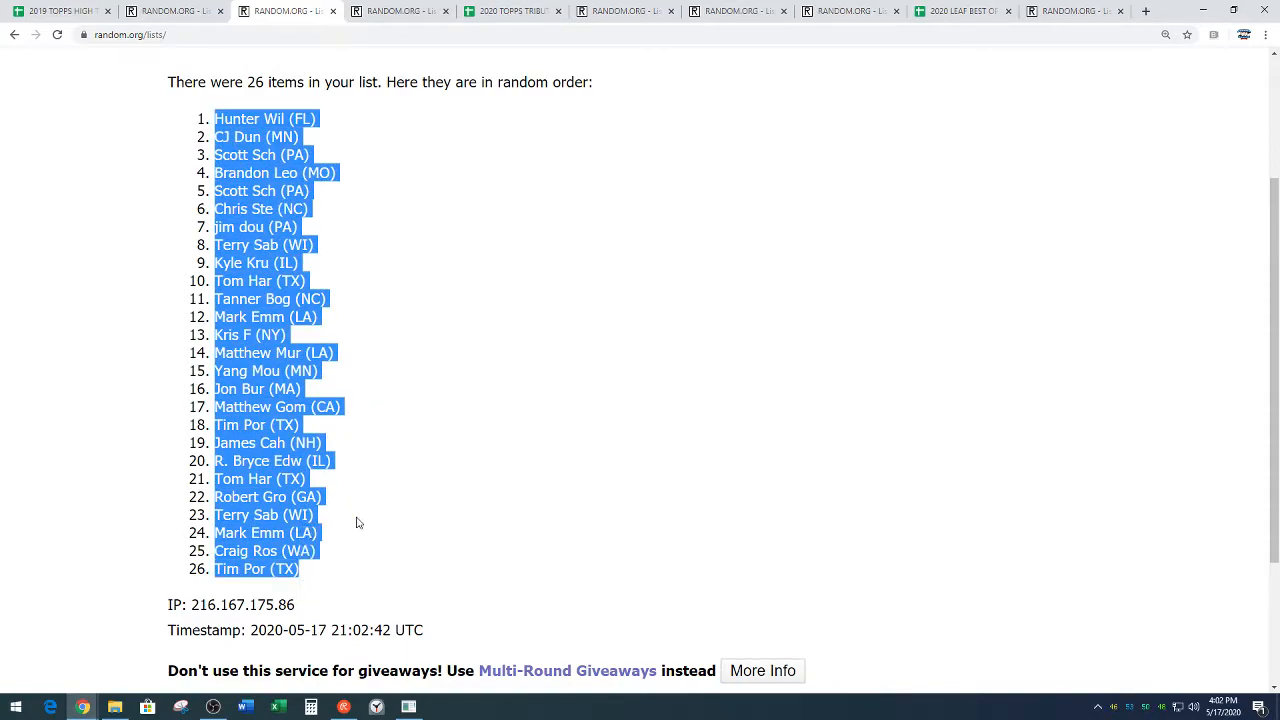
scroll(down, 3)
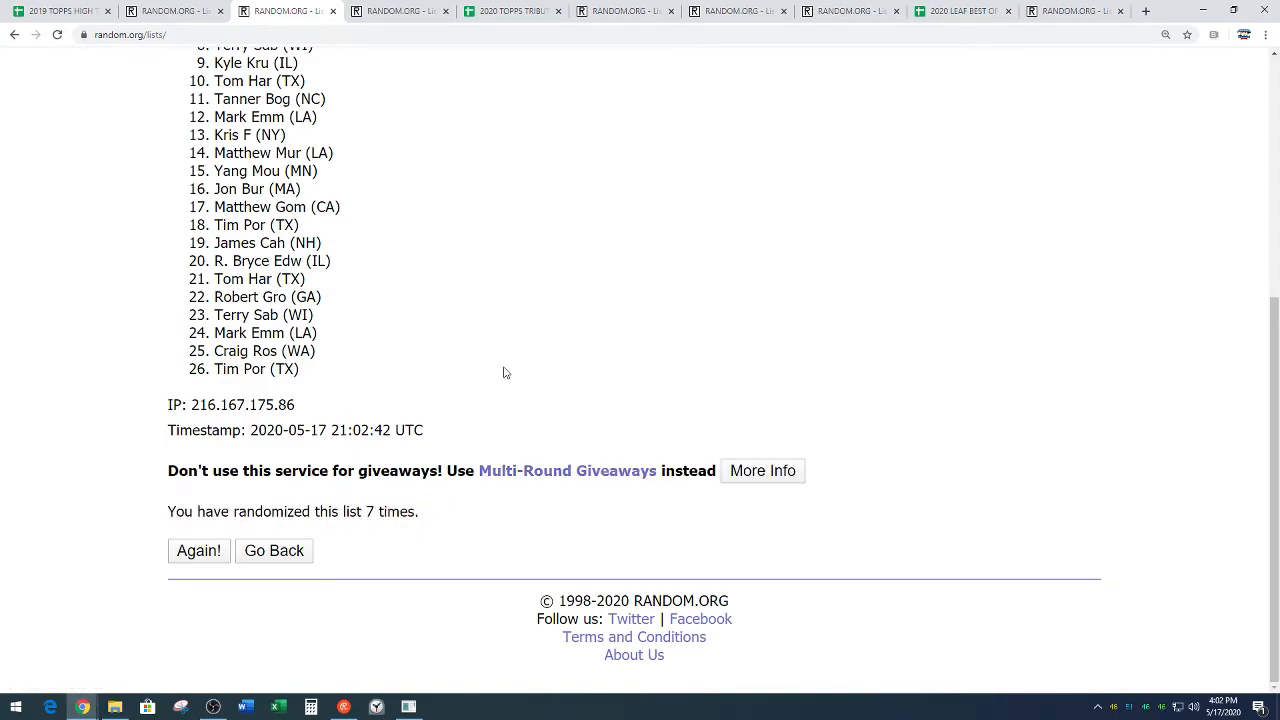
click(60, 12)
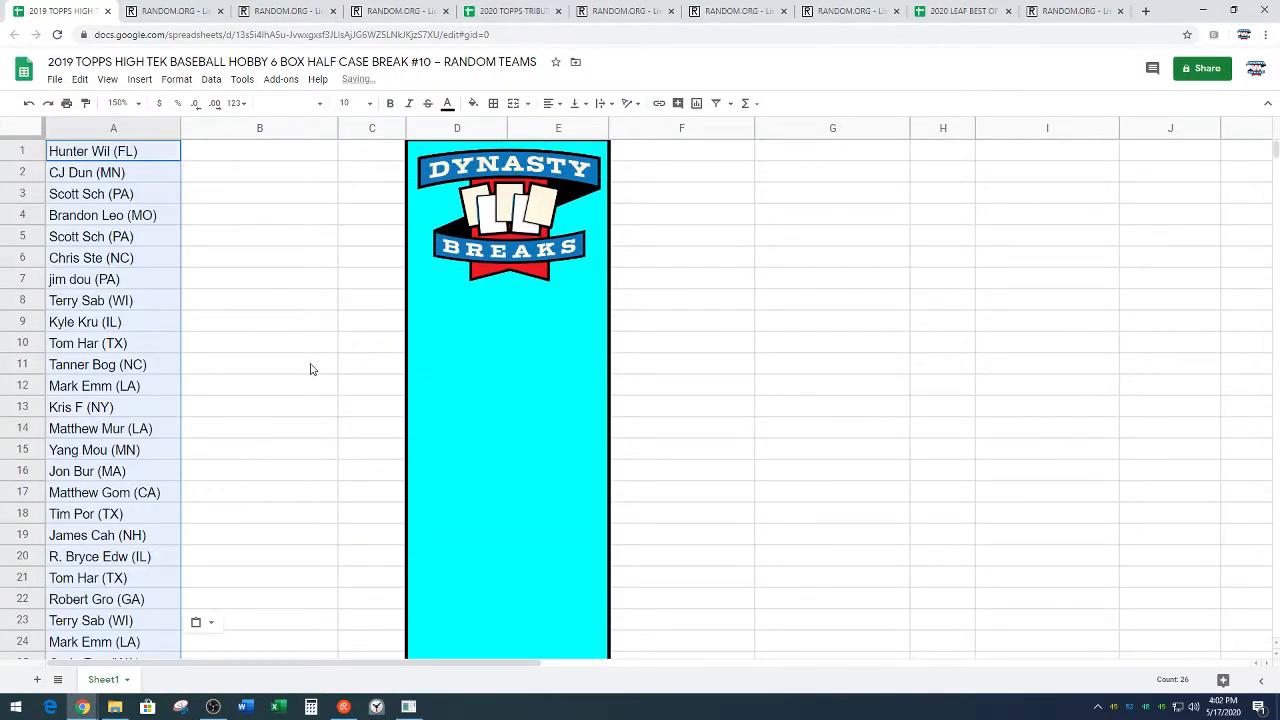
Step: Drag the shuffled names in A14:A26 over to F1, forming two 13-name columns
scroll(down, 3)
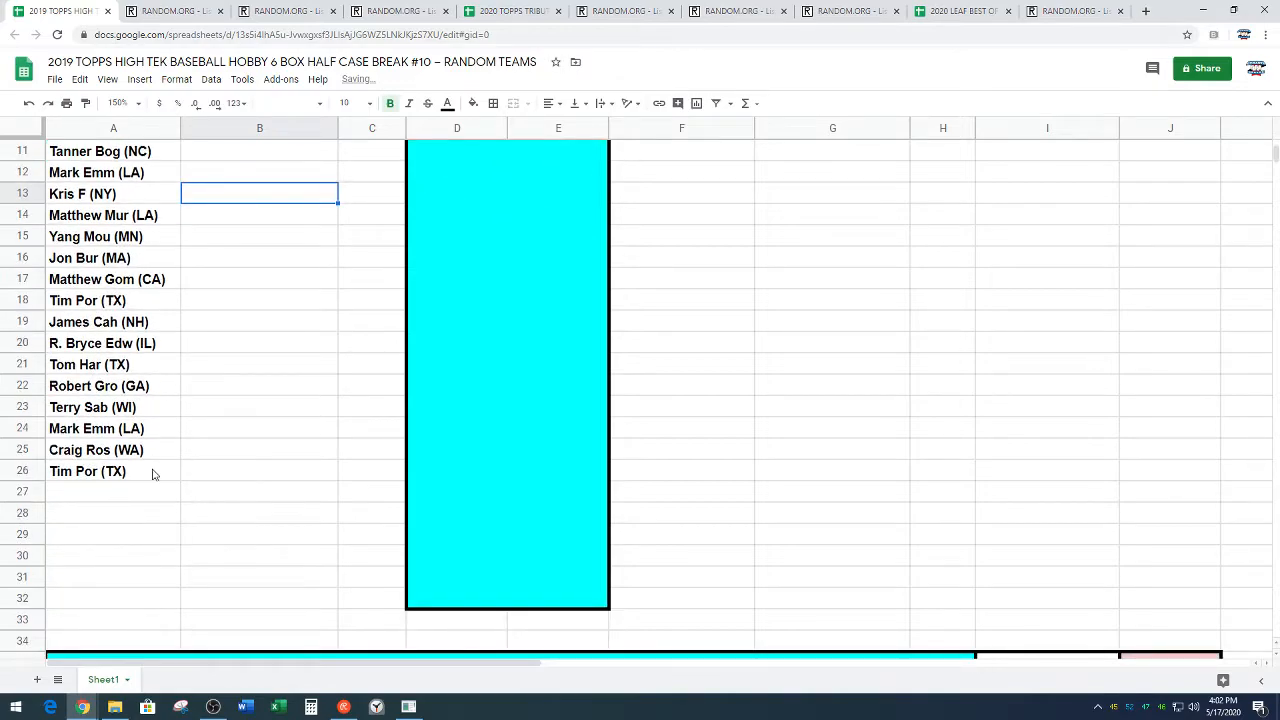
drag(112, 216, 112, 472)
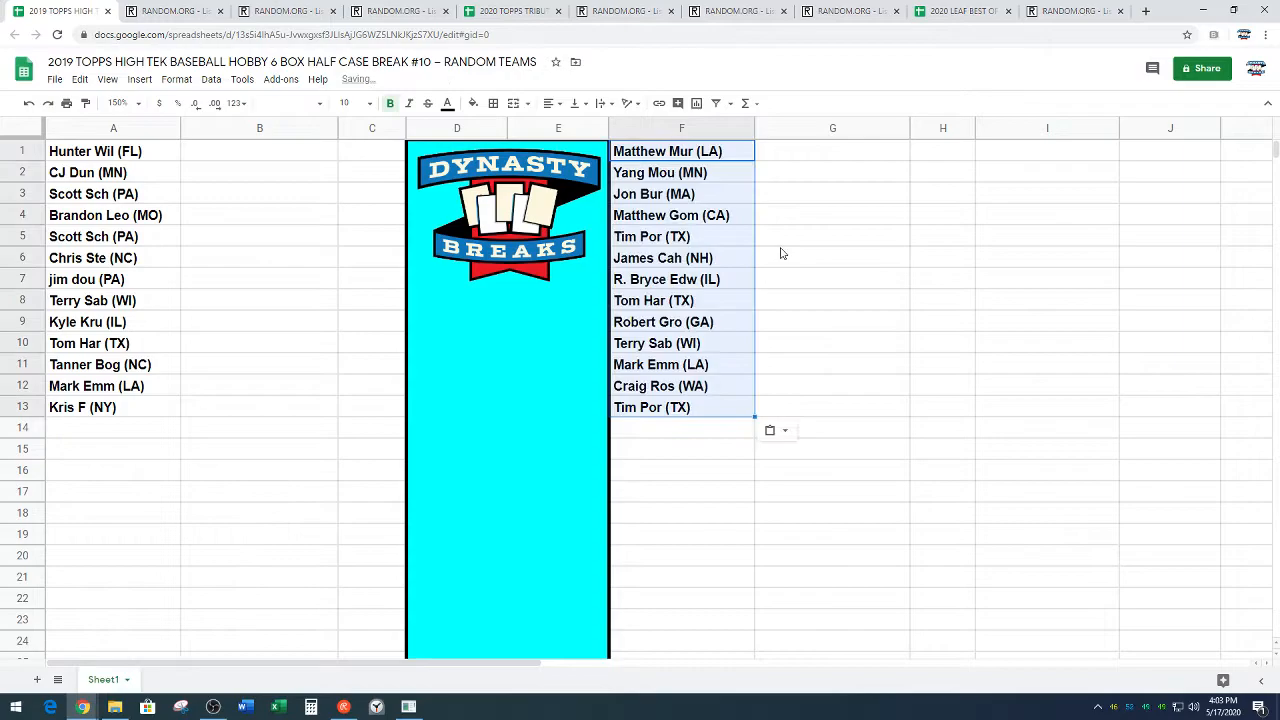
scroll(down, 3)
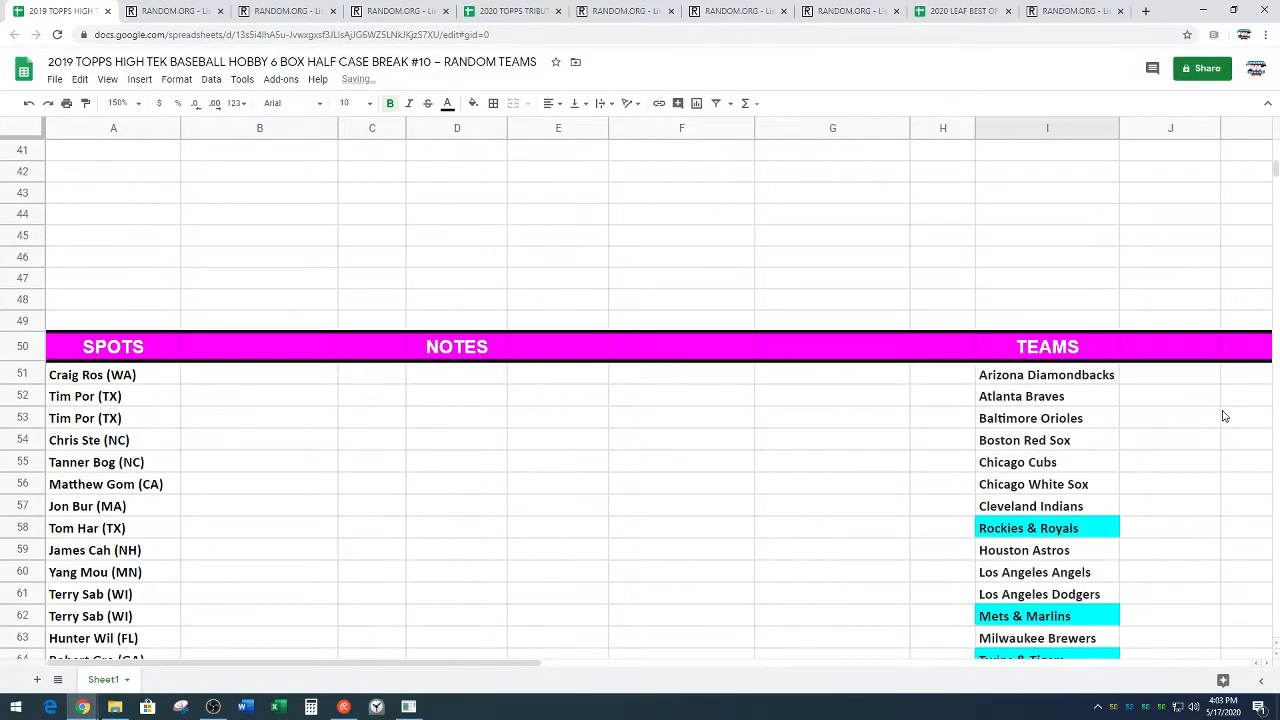
scroll(down, 3)
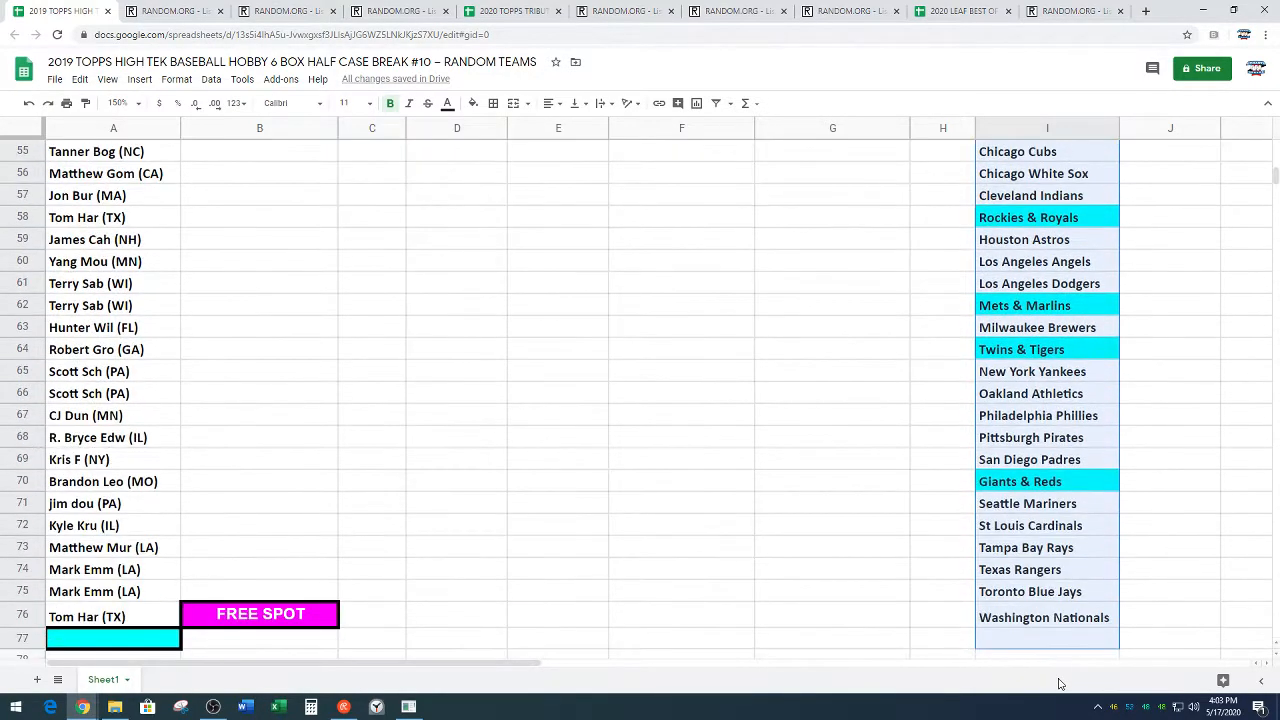
scroll(up, 3)
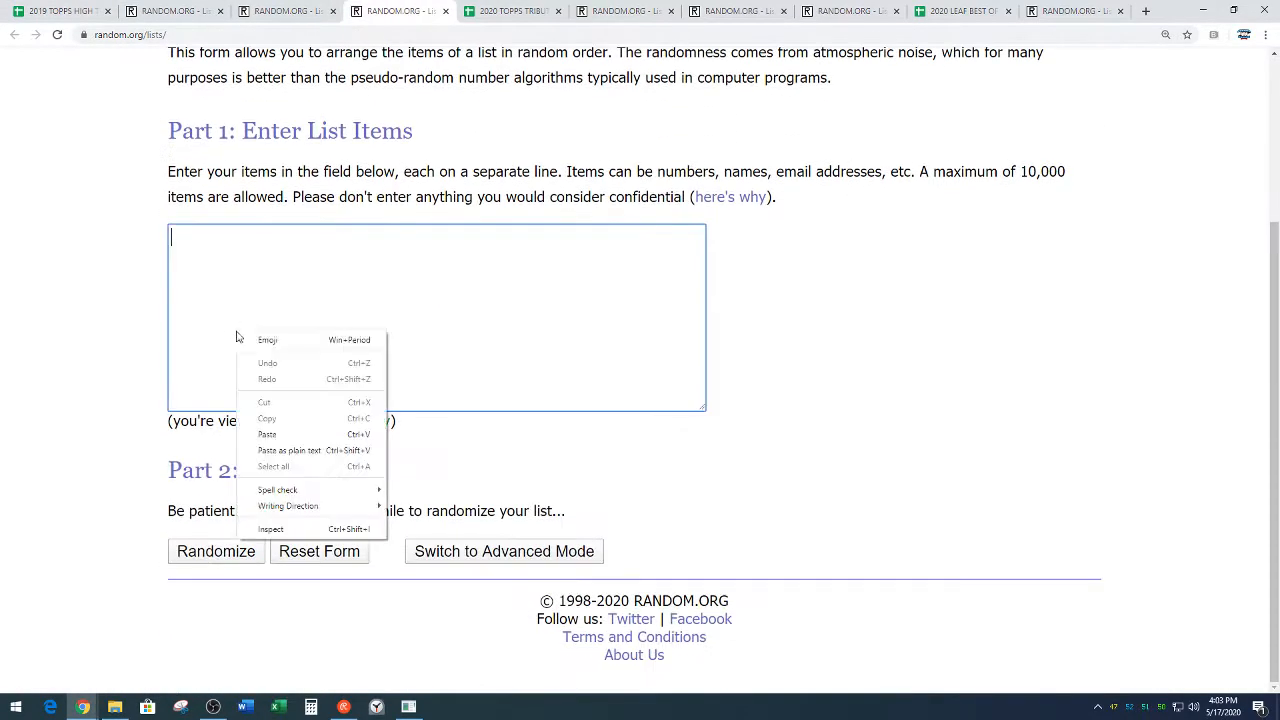
Step: Paste the 26 MLB teams into the List Randomizer and shuffle them 7 times
click(268, 434)
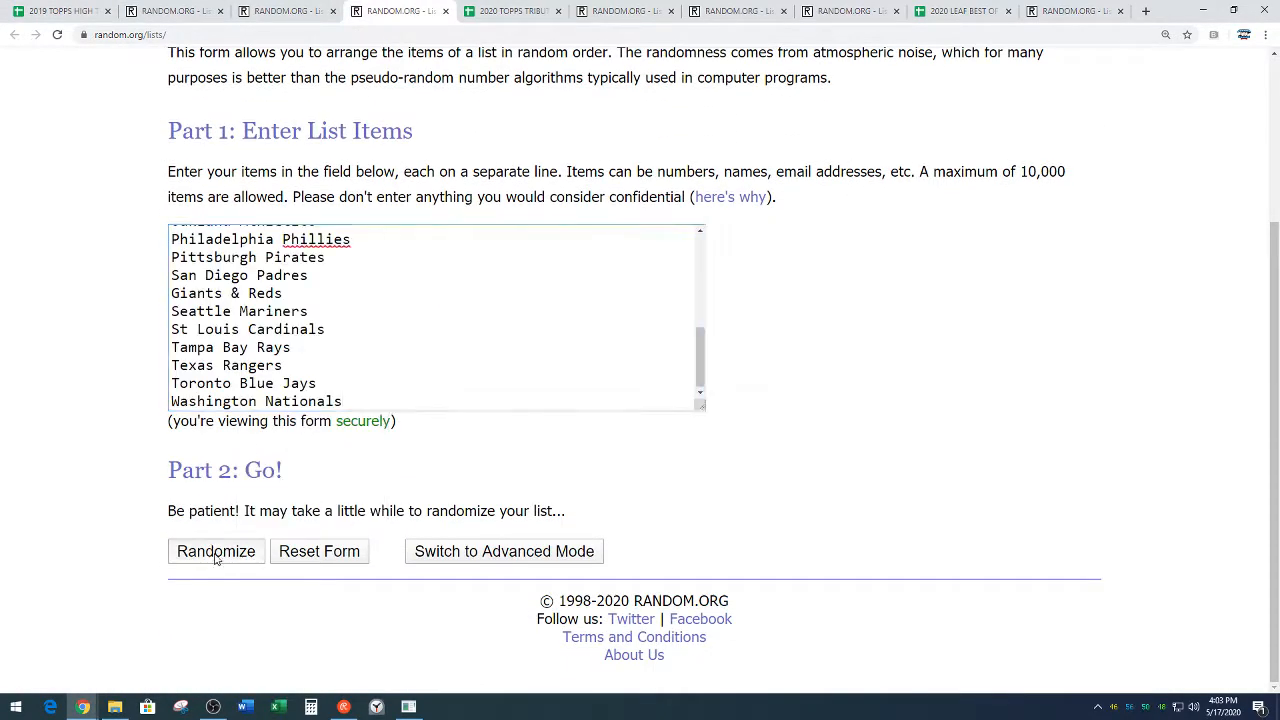
click(216, 552)
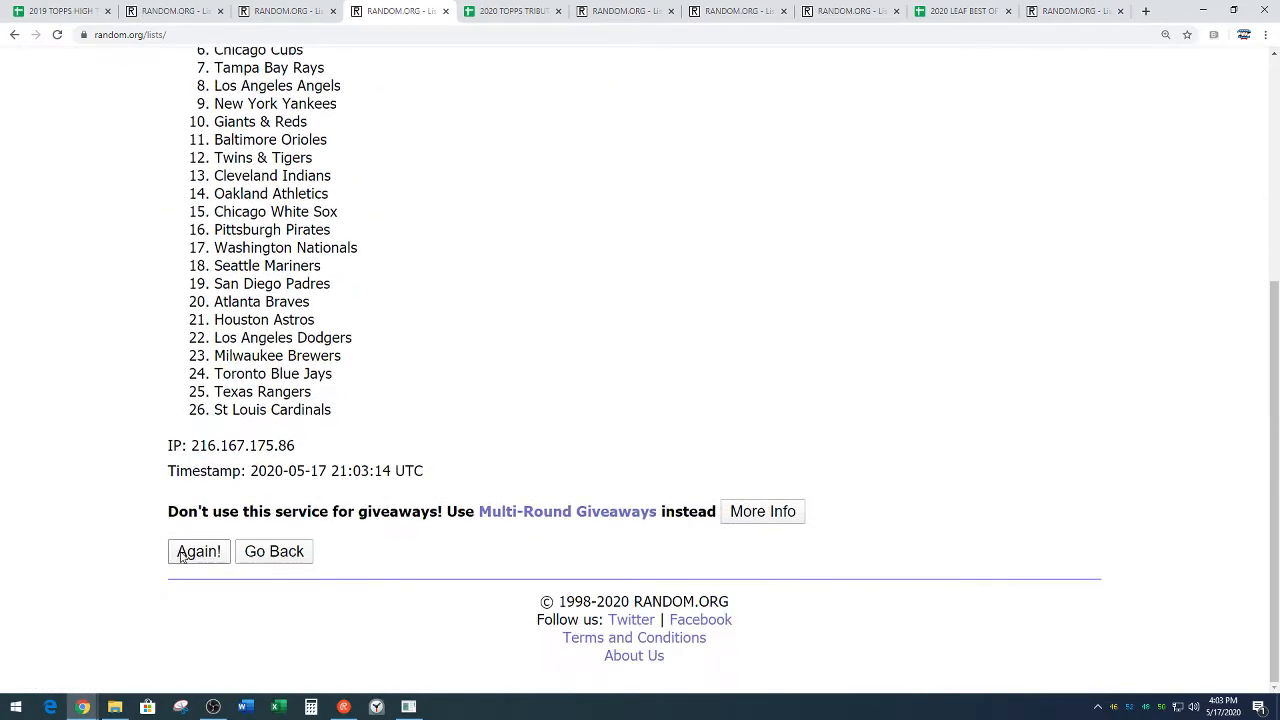
click(198, 552)
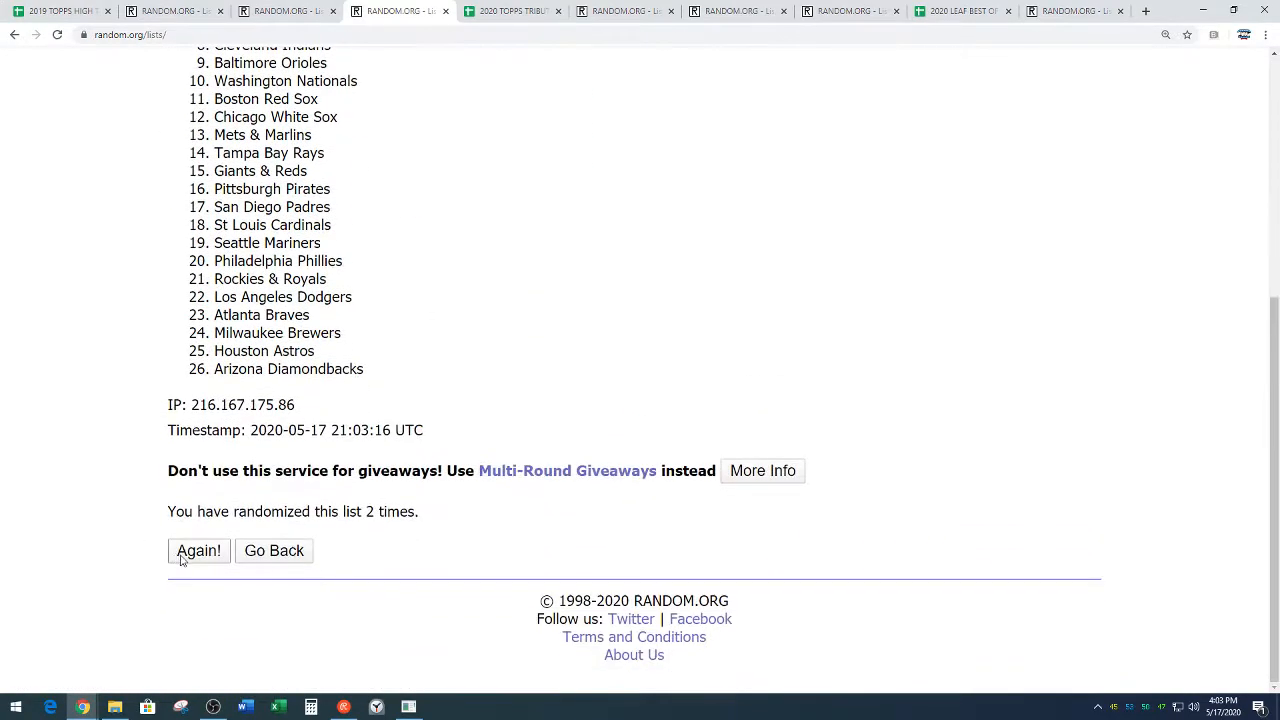
click(196, 552)
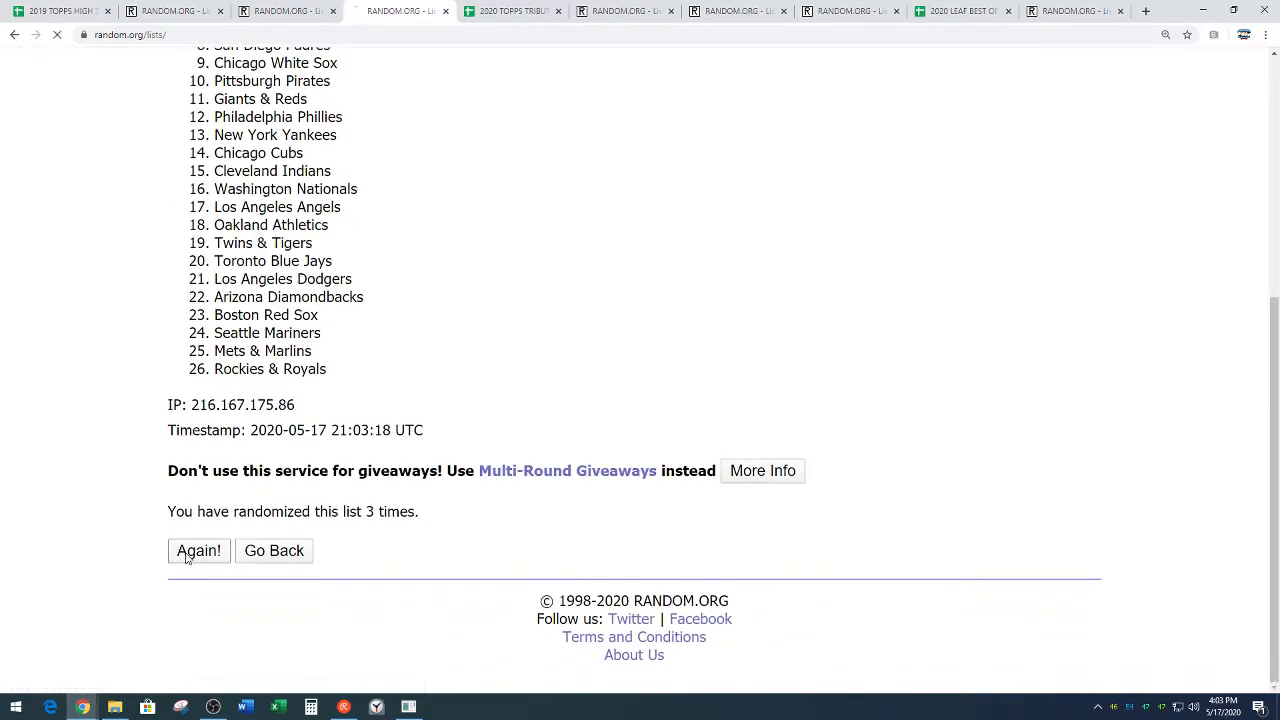
click(198, 550)
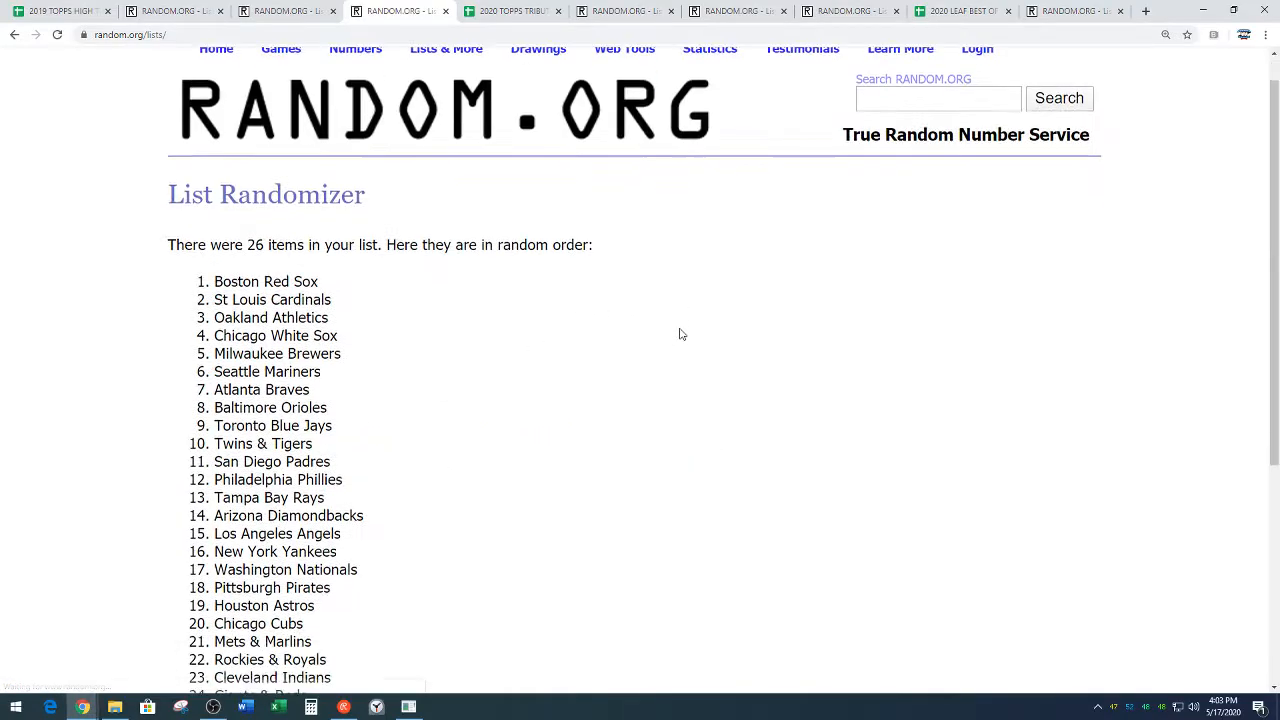
scroll(down, 3)
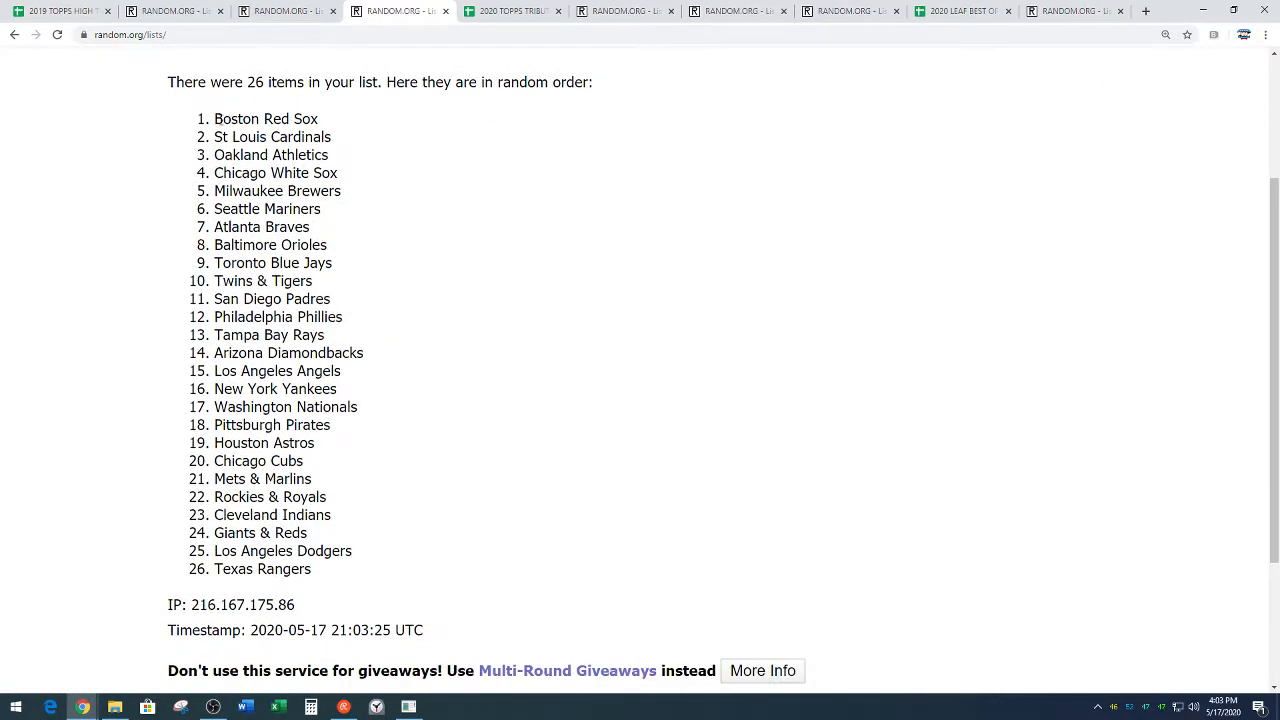
Step: Copy the final shuffled team order and return to the break spreadsheet
drag(214, 118, 324, 208)
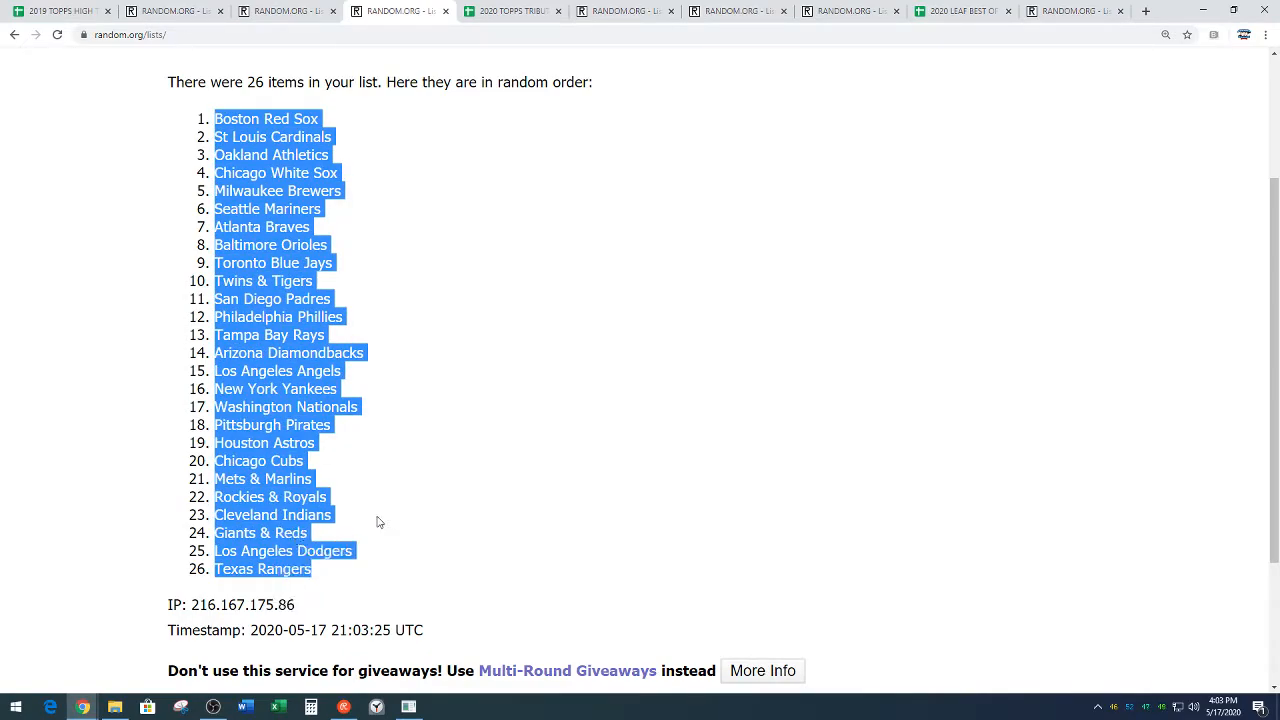
scroll(down, 3)
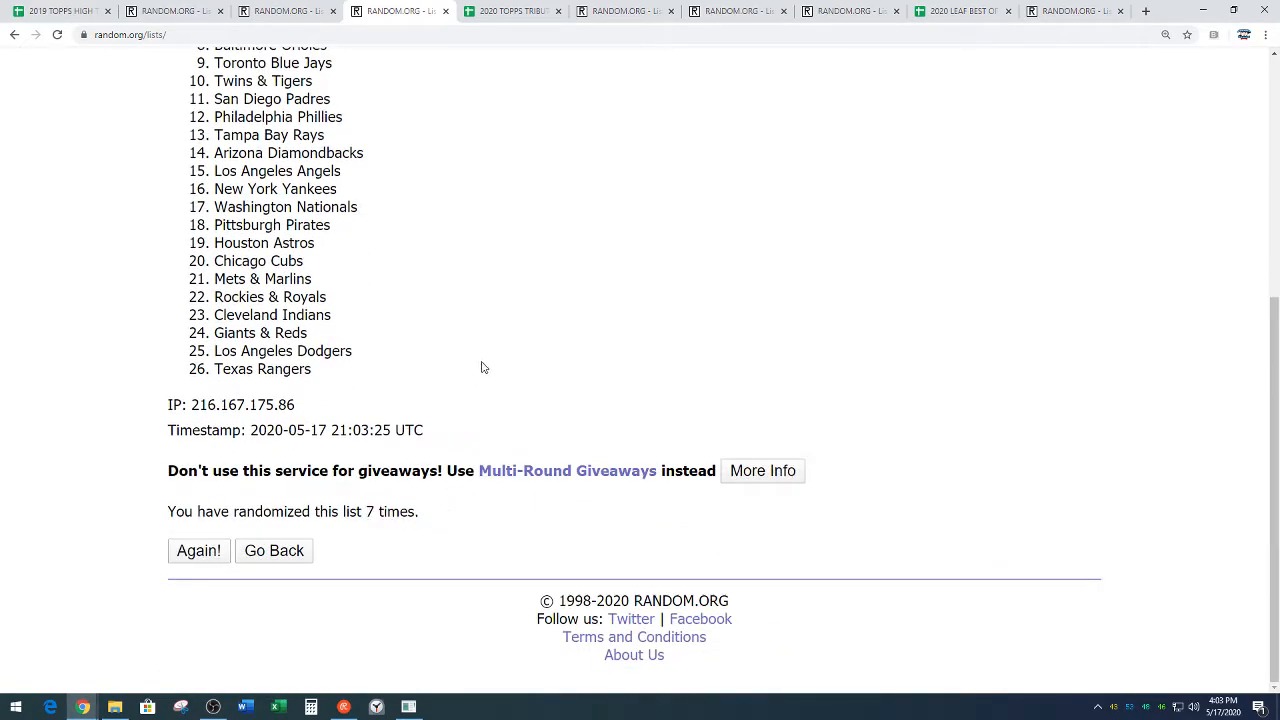
click(60, 12)
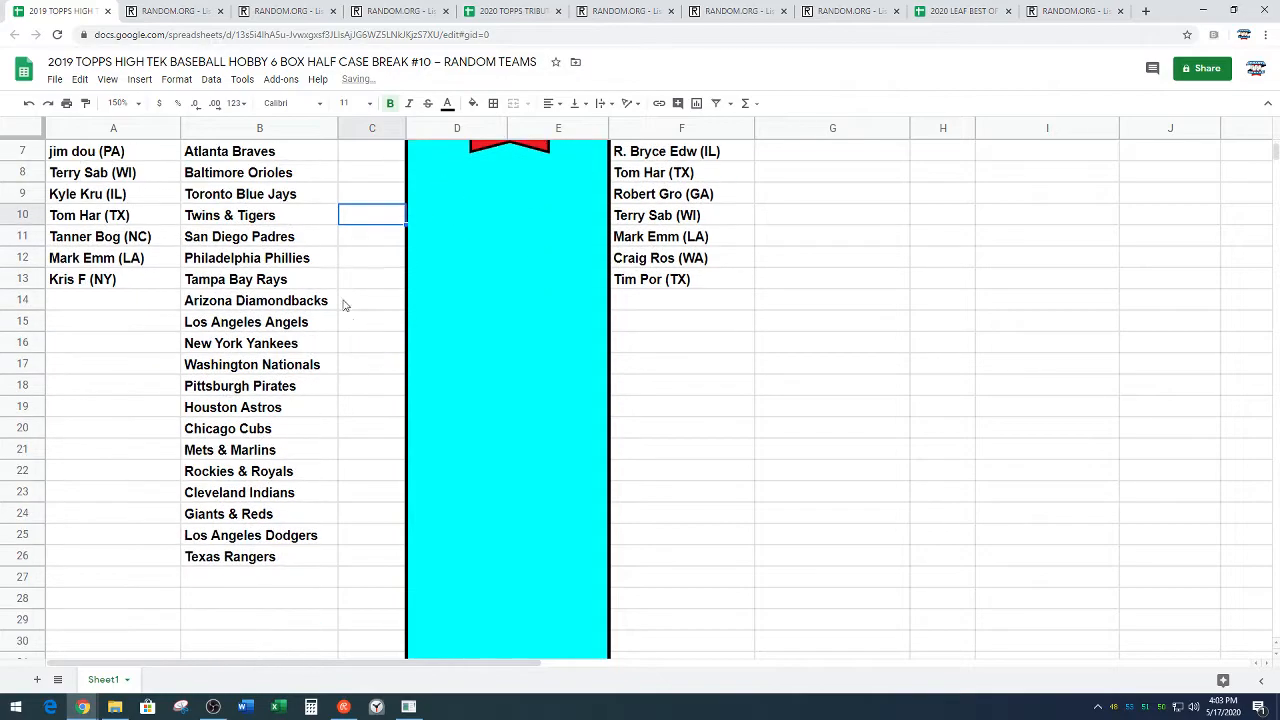
Step: Drag the teams in B14:B26 over to G1 so each name has a team beside it
drag(256, 300, 230, 556)
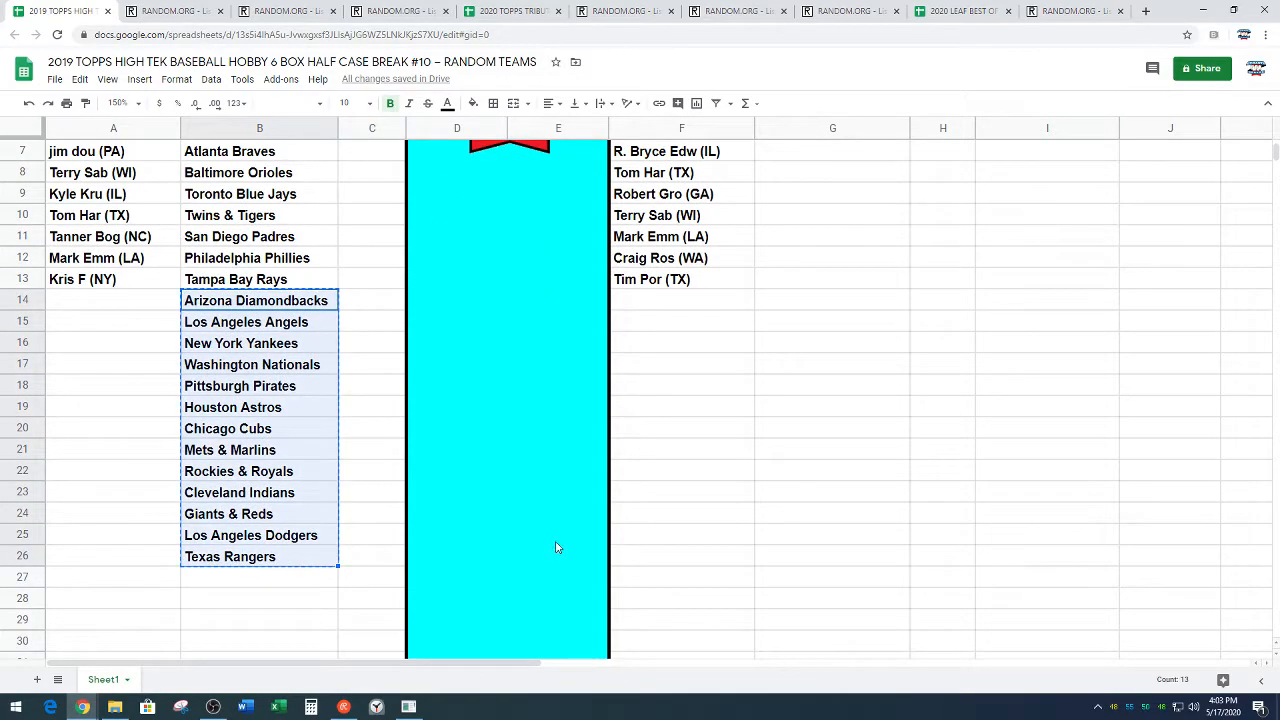
scroll(up, 3)
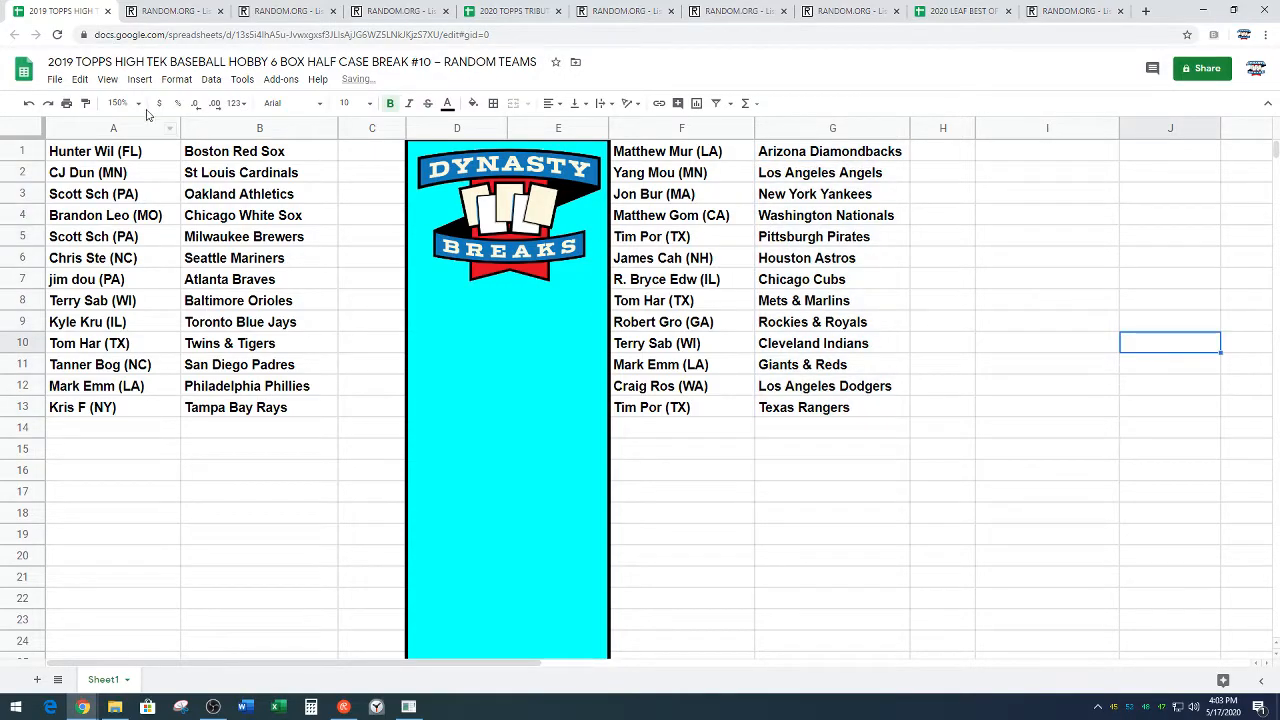
click(124, 104)
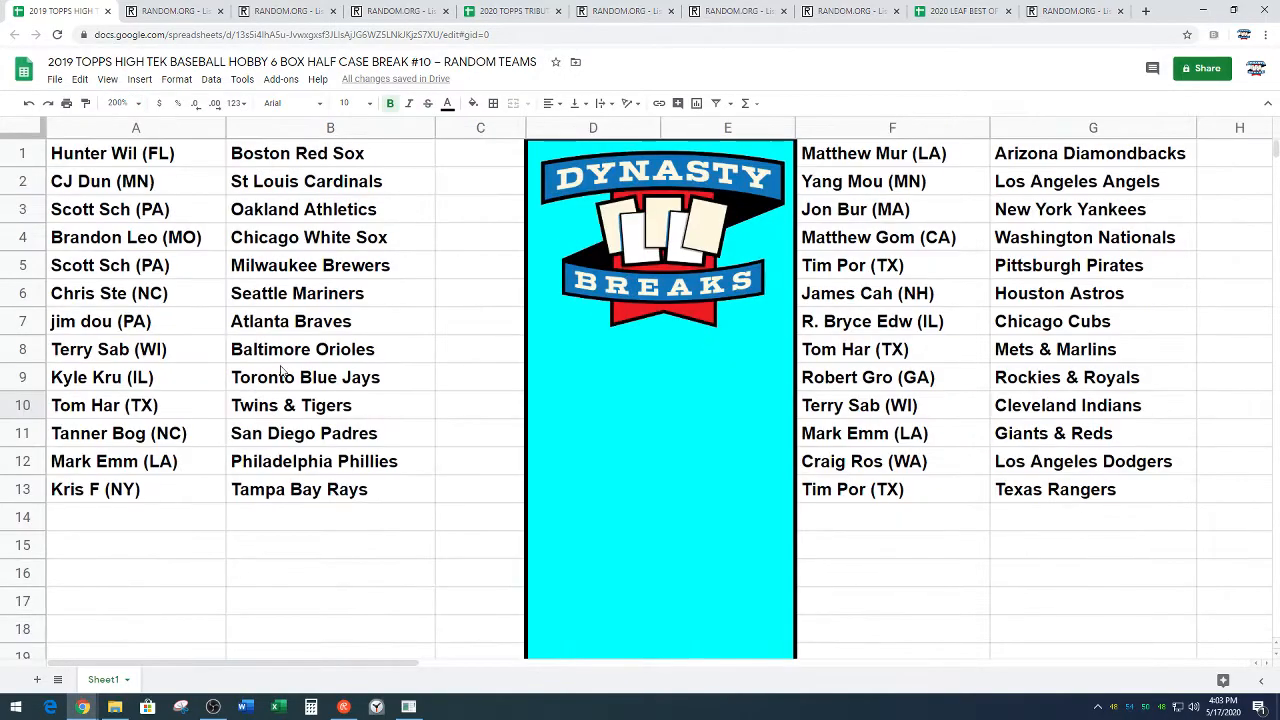